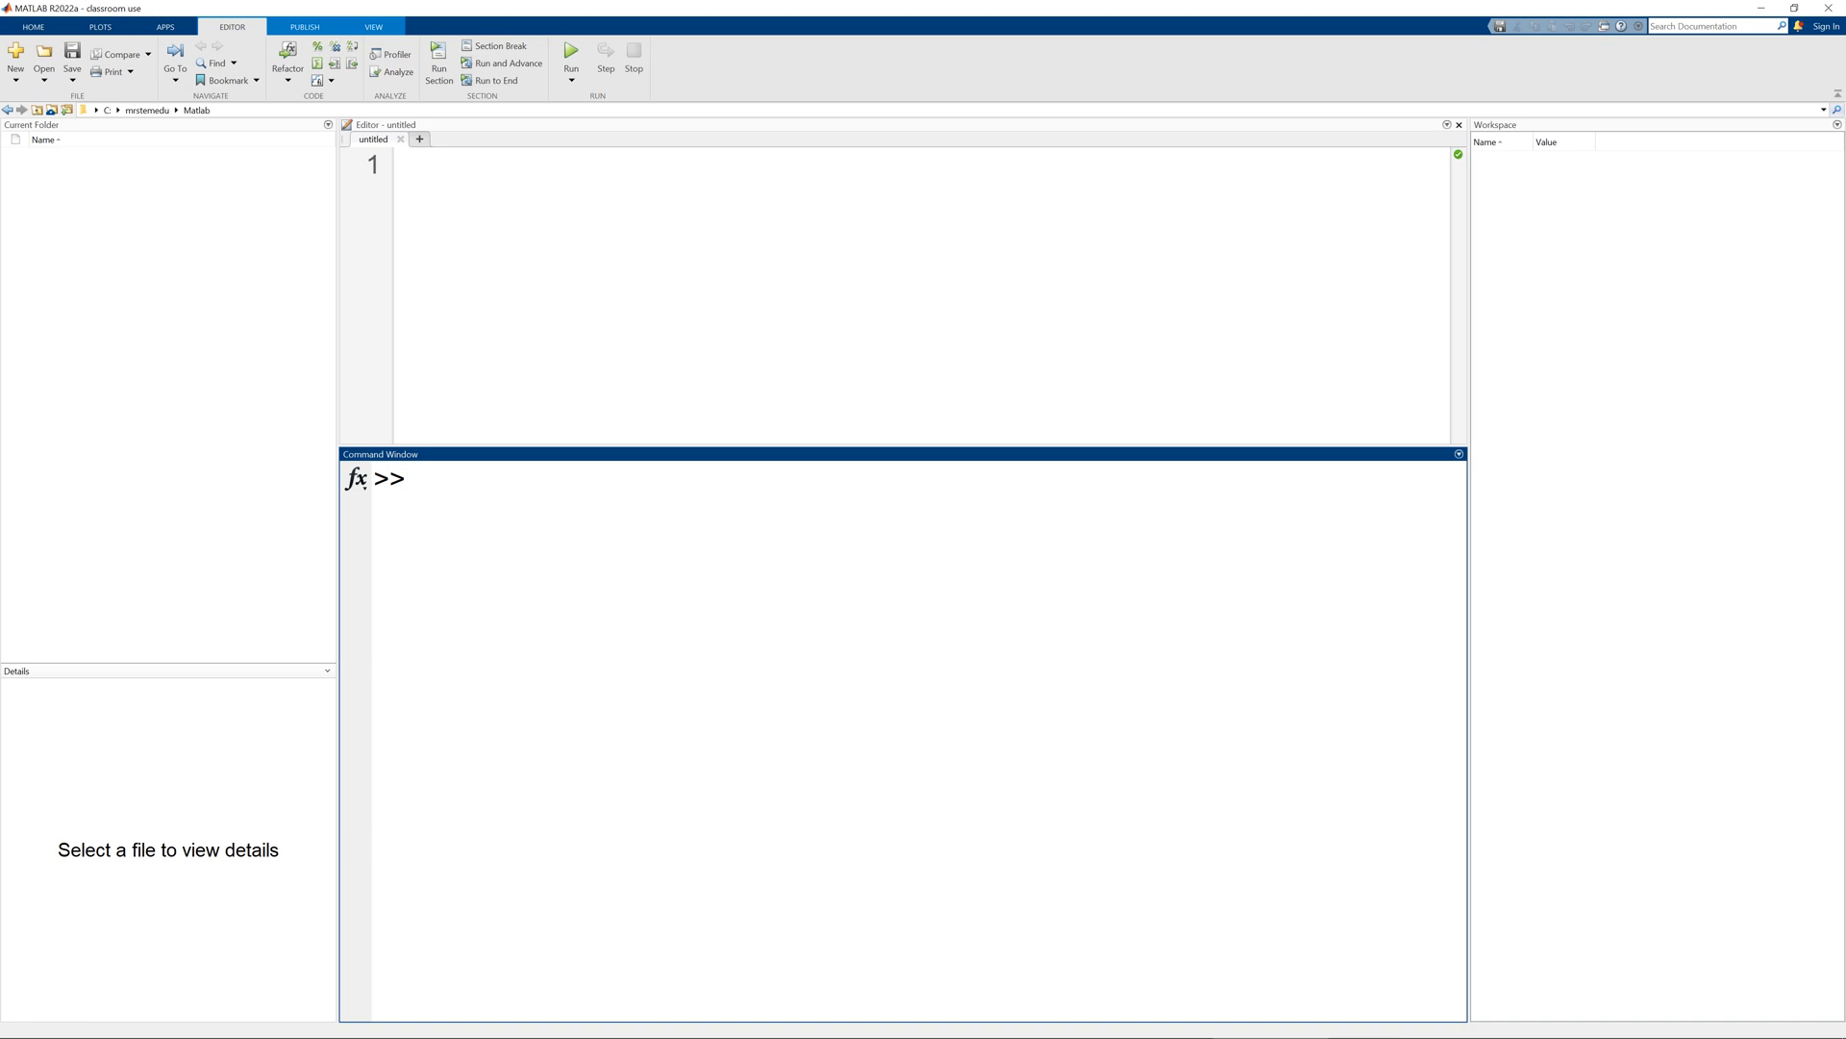
# - Restore the Default desktop layout from the Home tab's Layout list
pyautogui.click(411, 479)
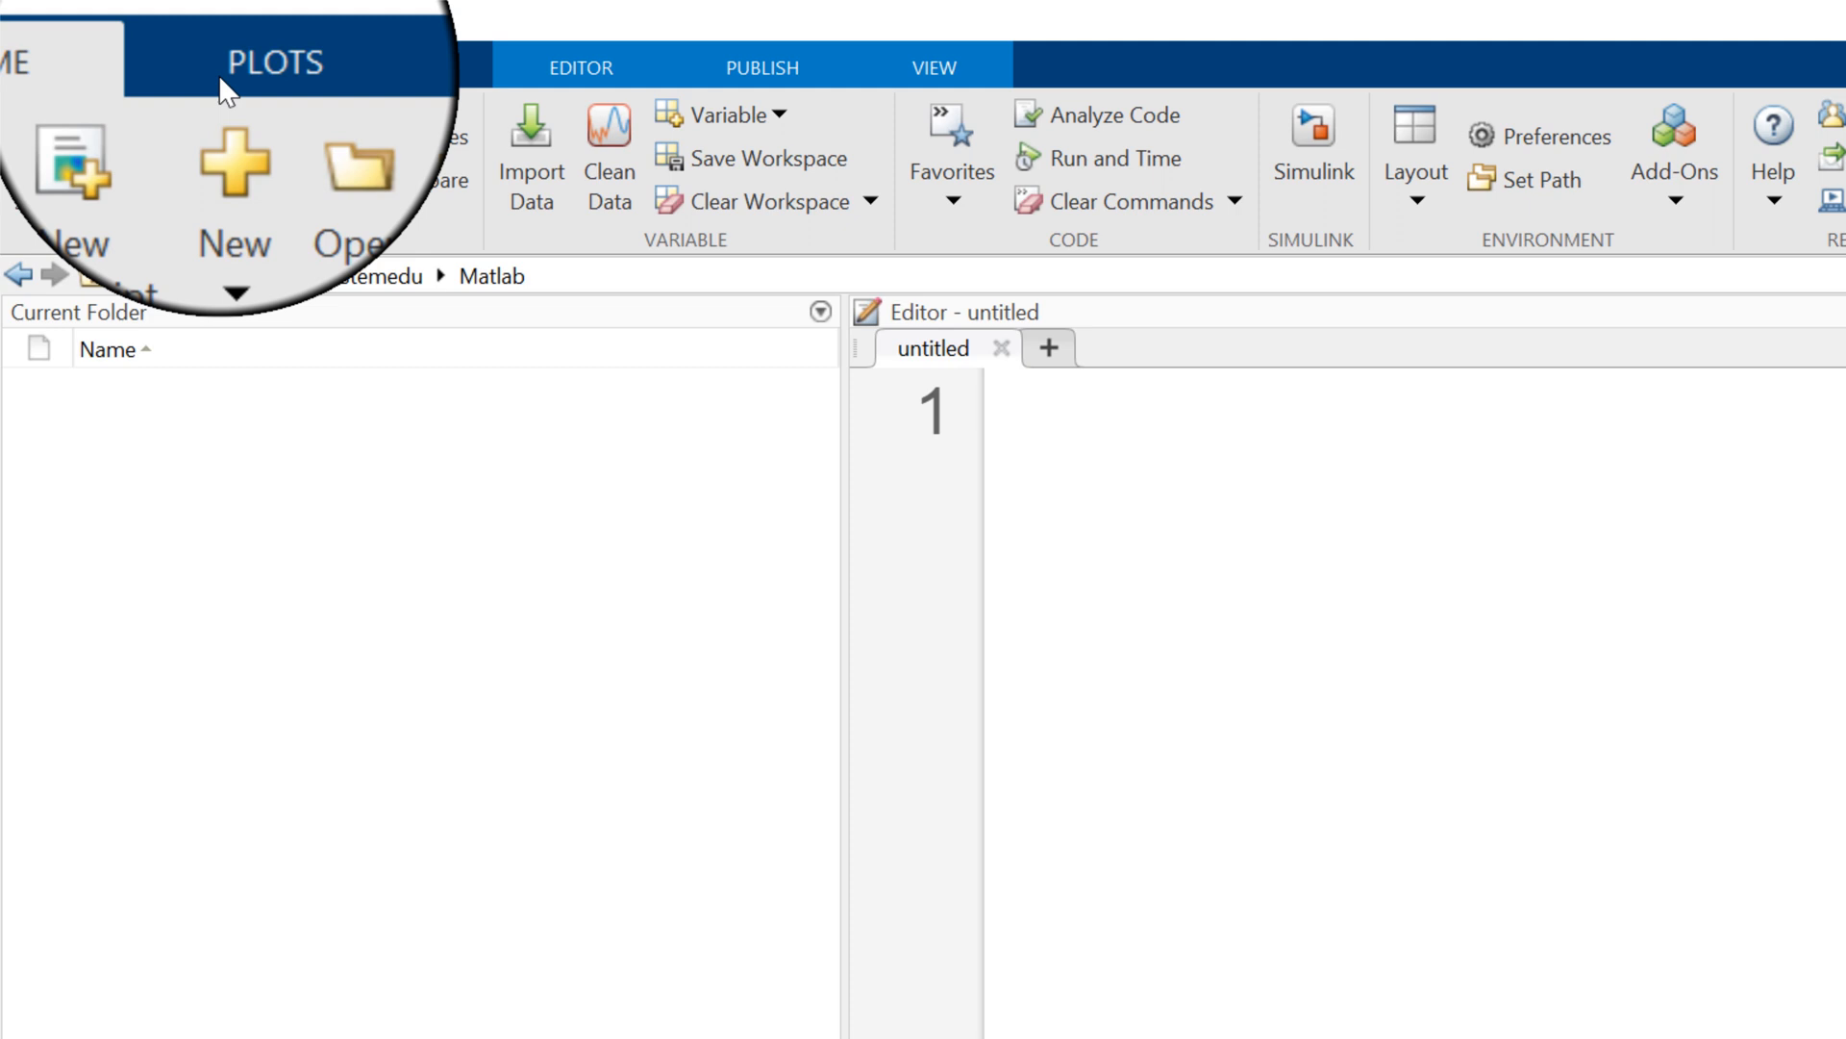
pyautogui.click(1413, 206)
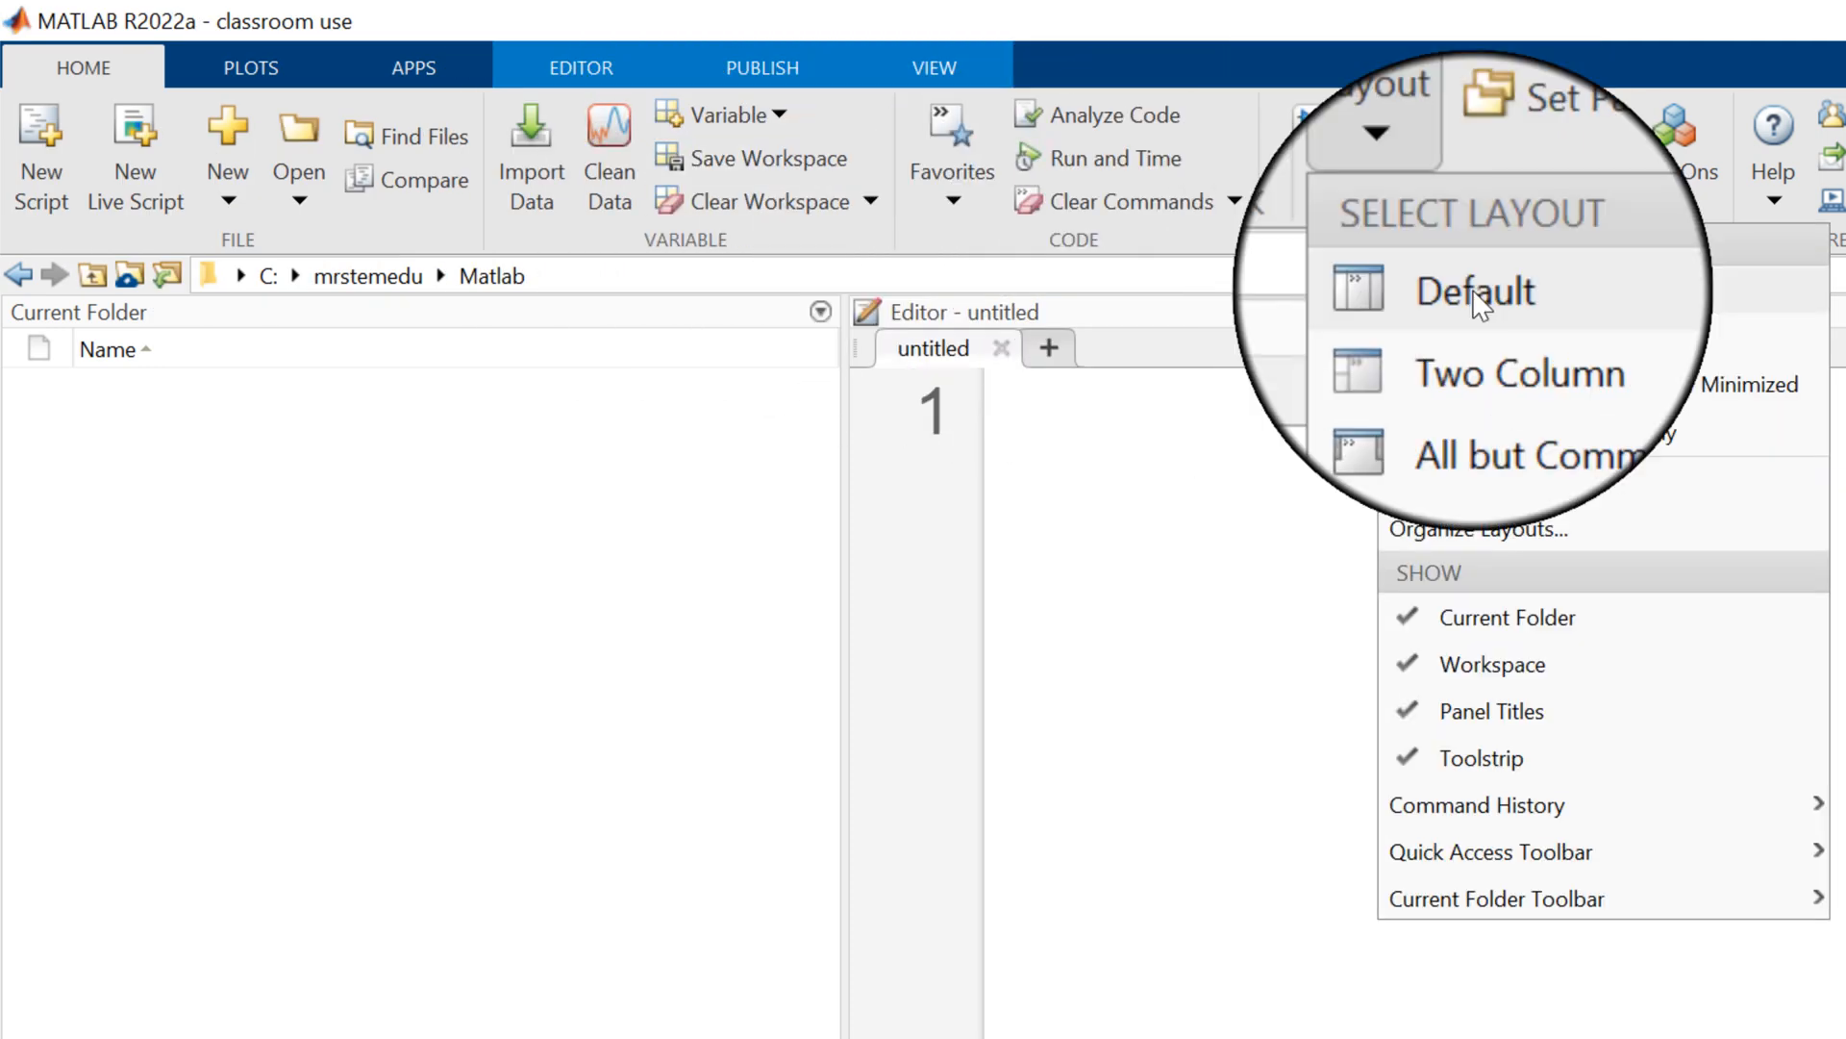
pyautogui.click(1475, 291)
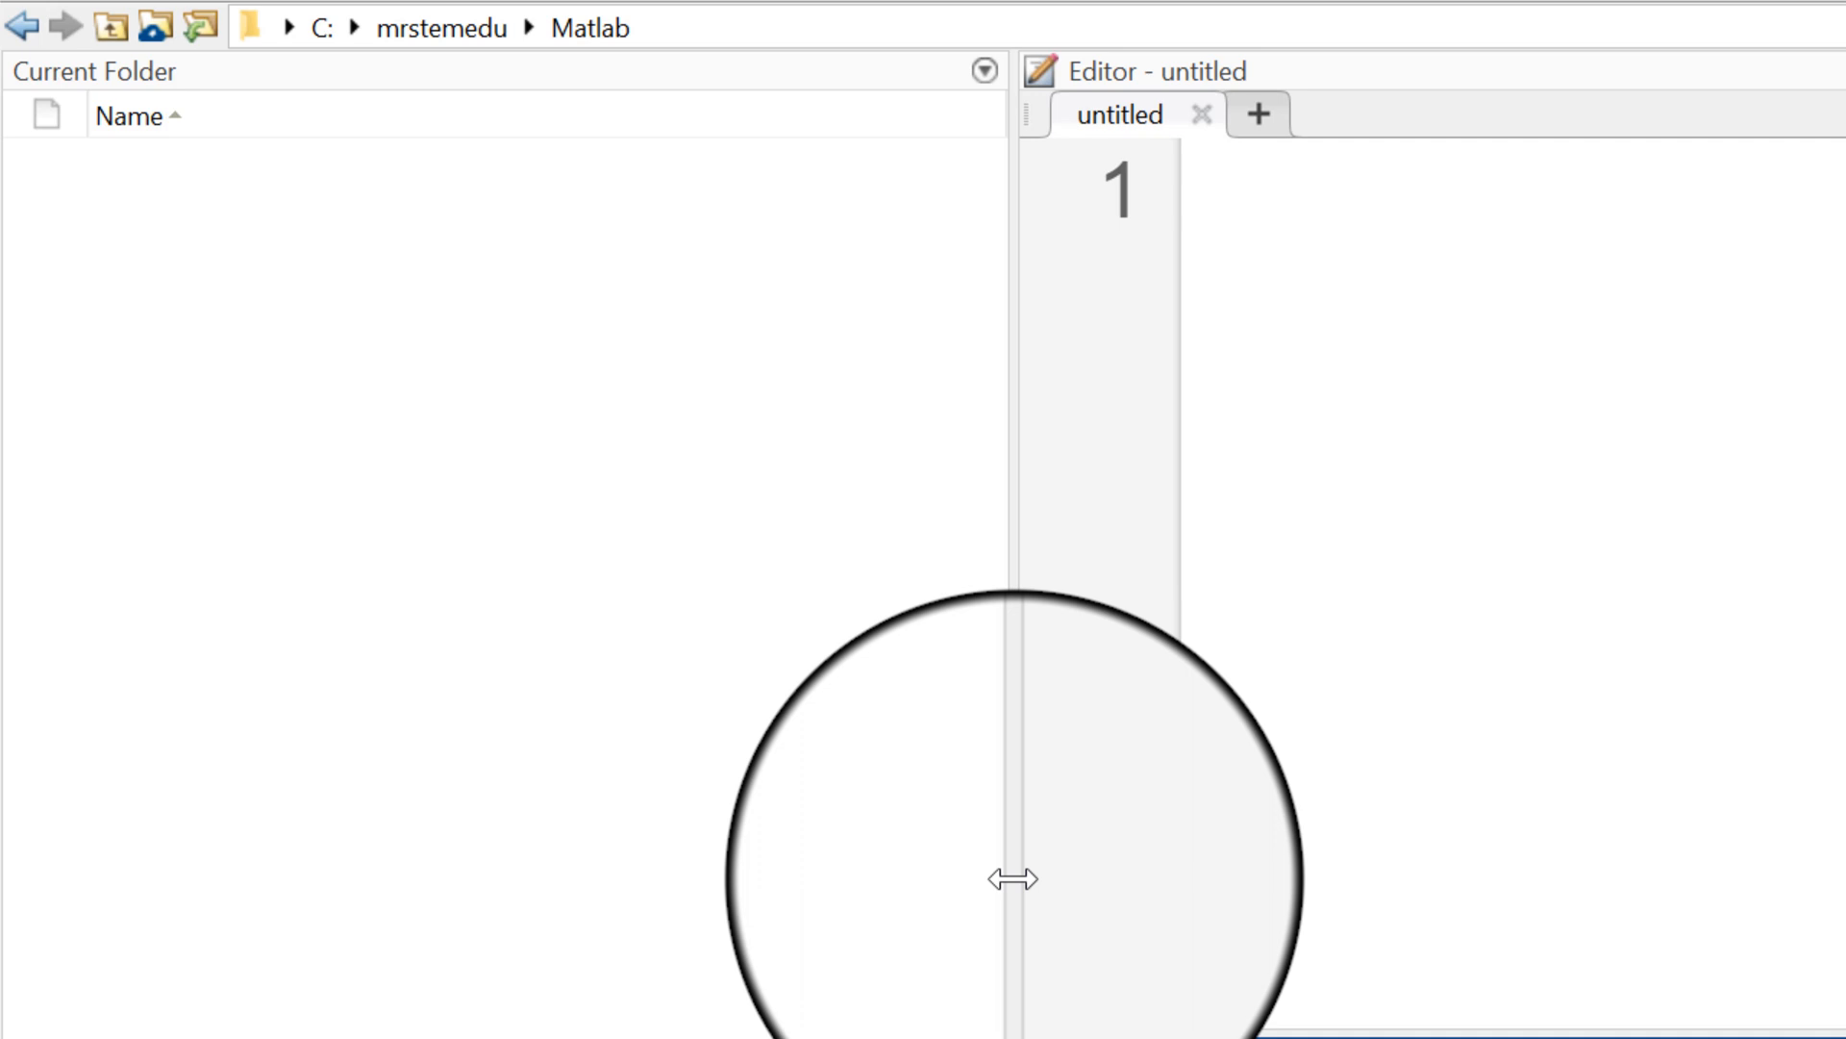
# - Widen the Current Folder panel by dragging its splitter to the right
pyautogui.moveTo(1010, 879); pyautogui.dragTo(1052, 891)
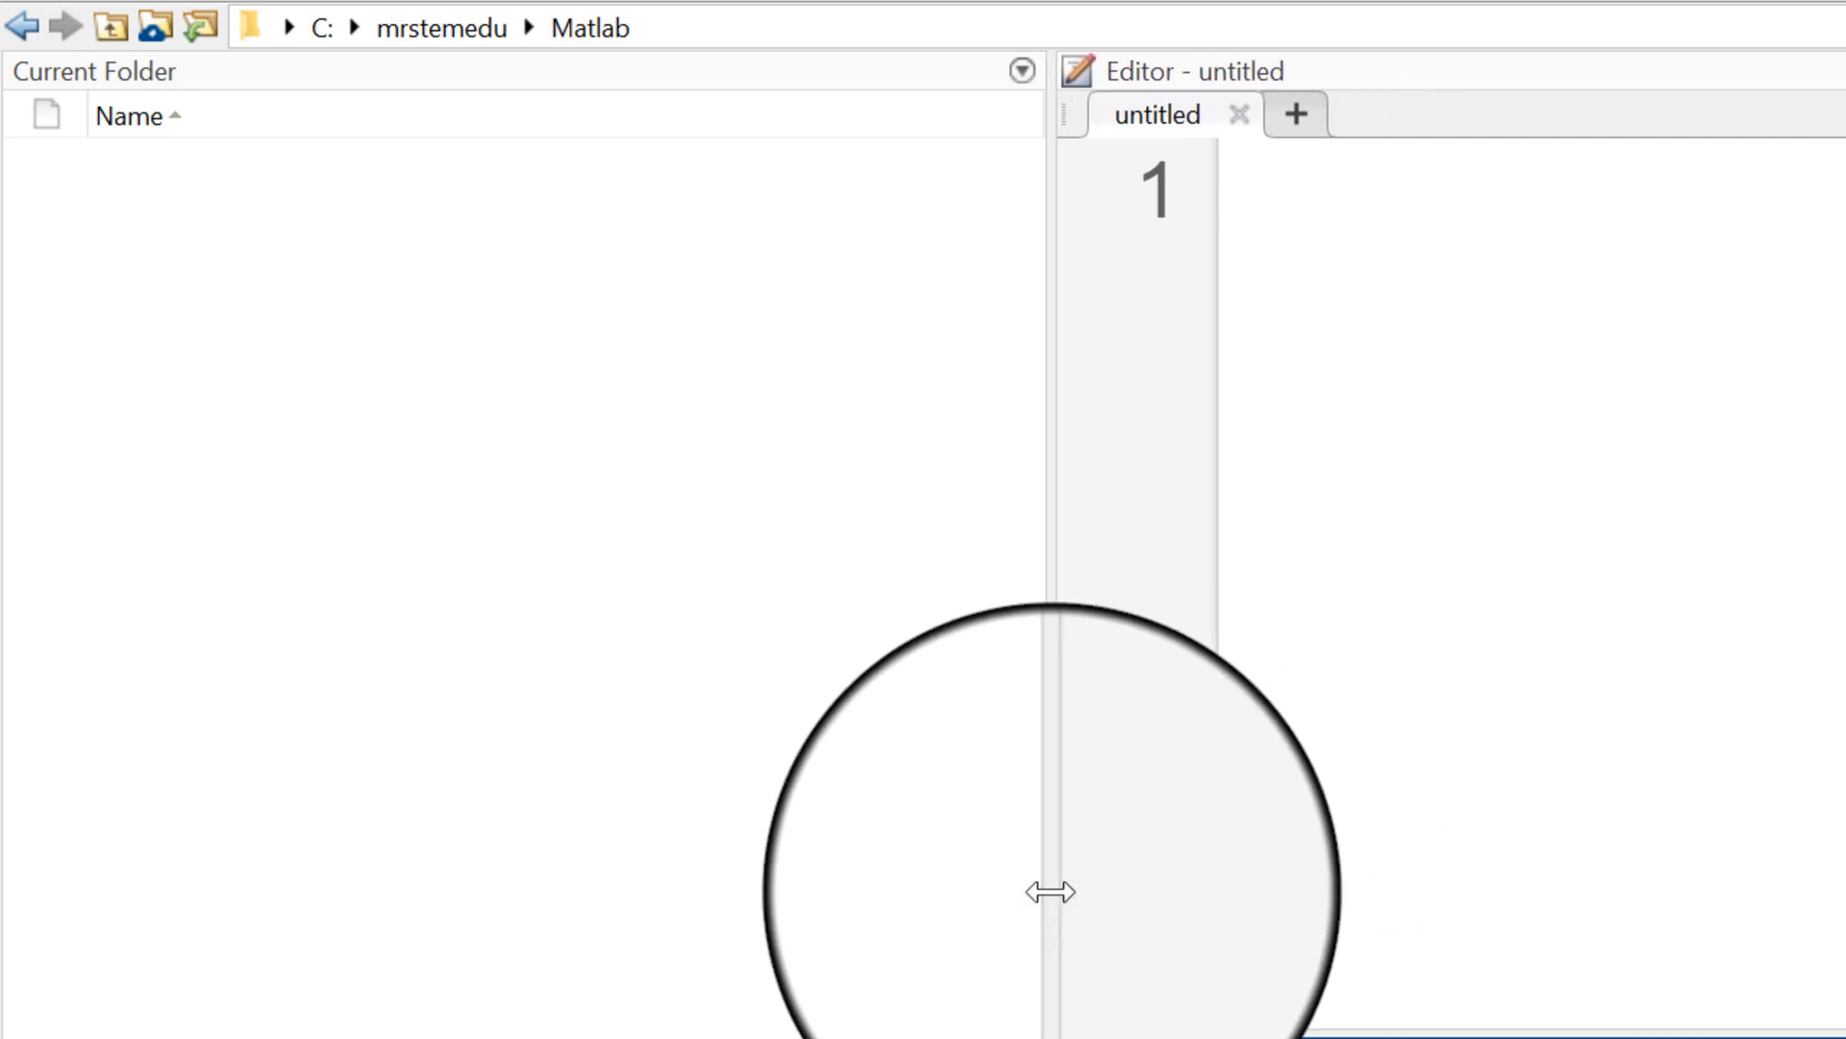
pyautogui.moveTo(1019, 70)
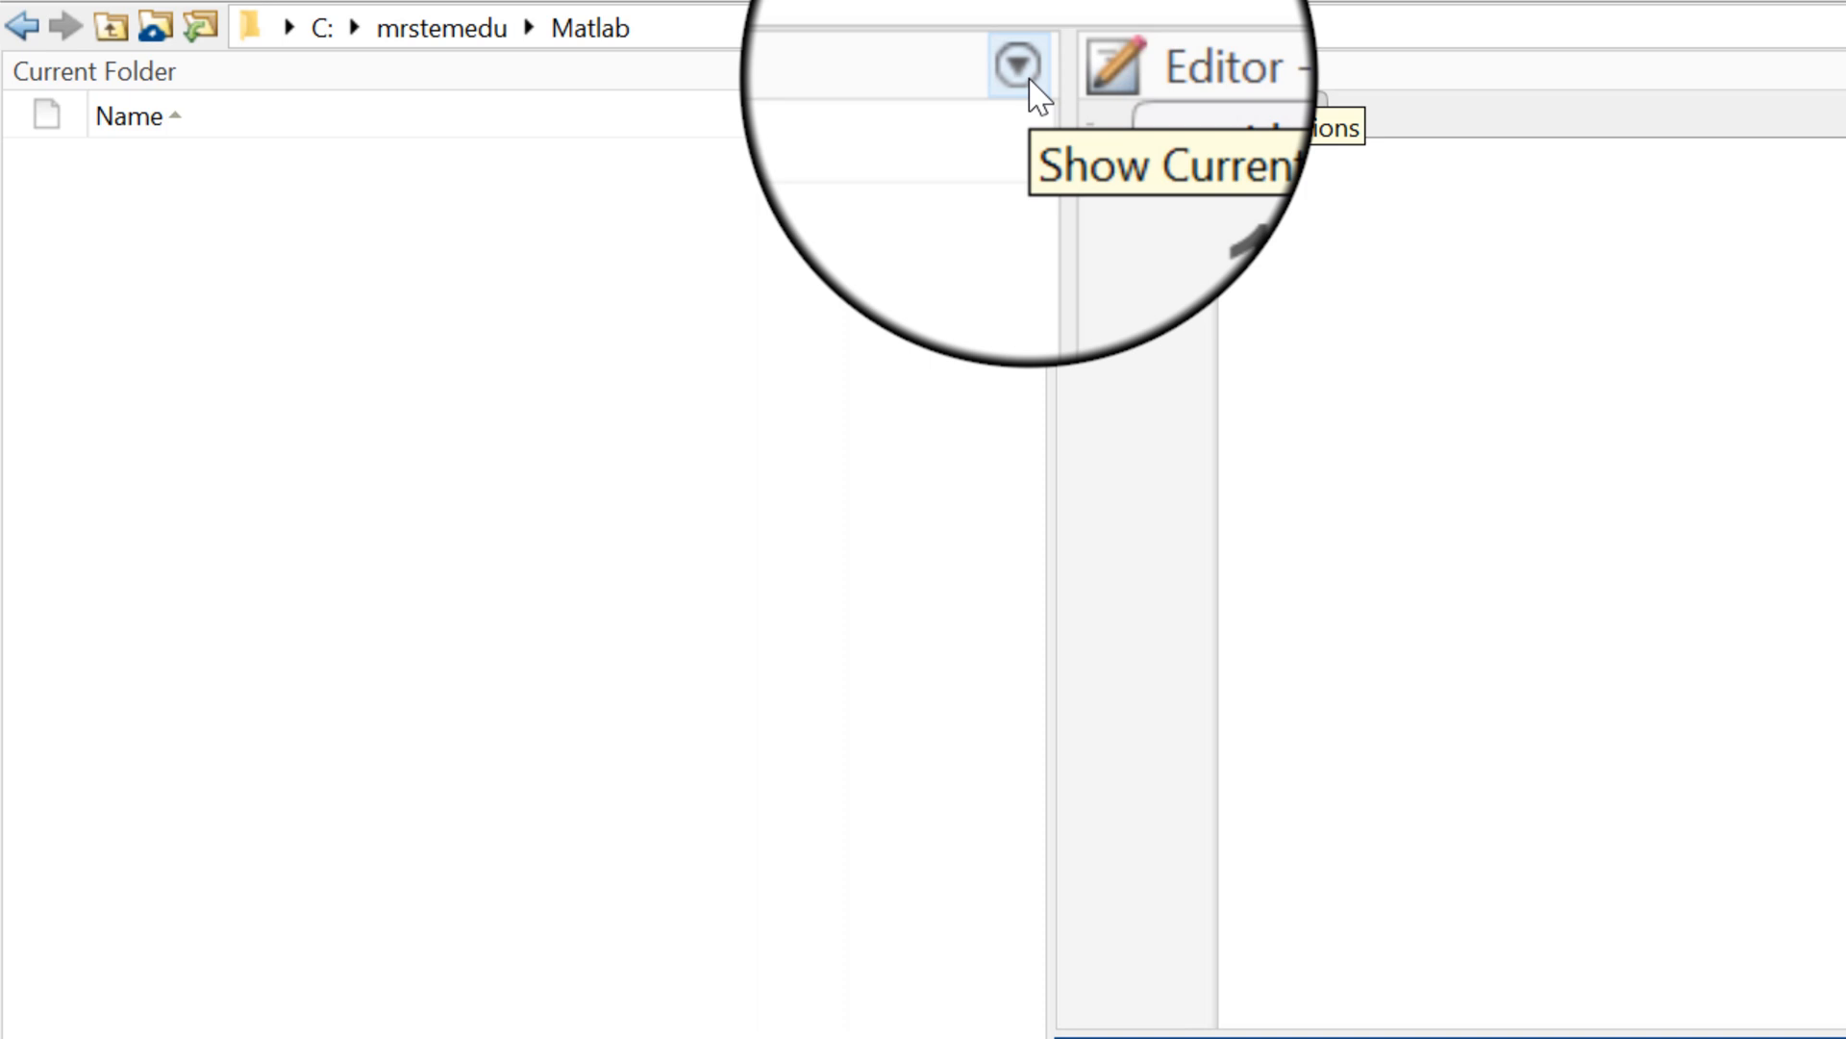
pyautogui.click(1016, 65)
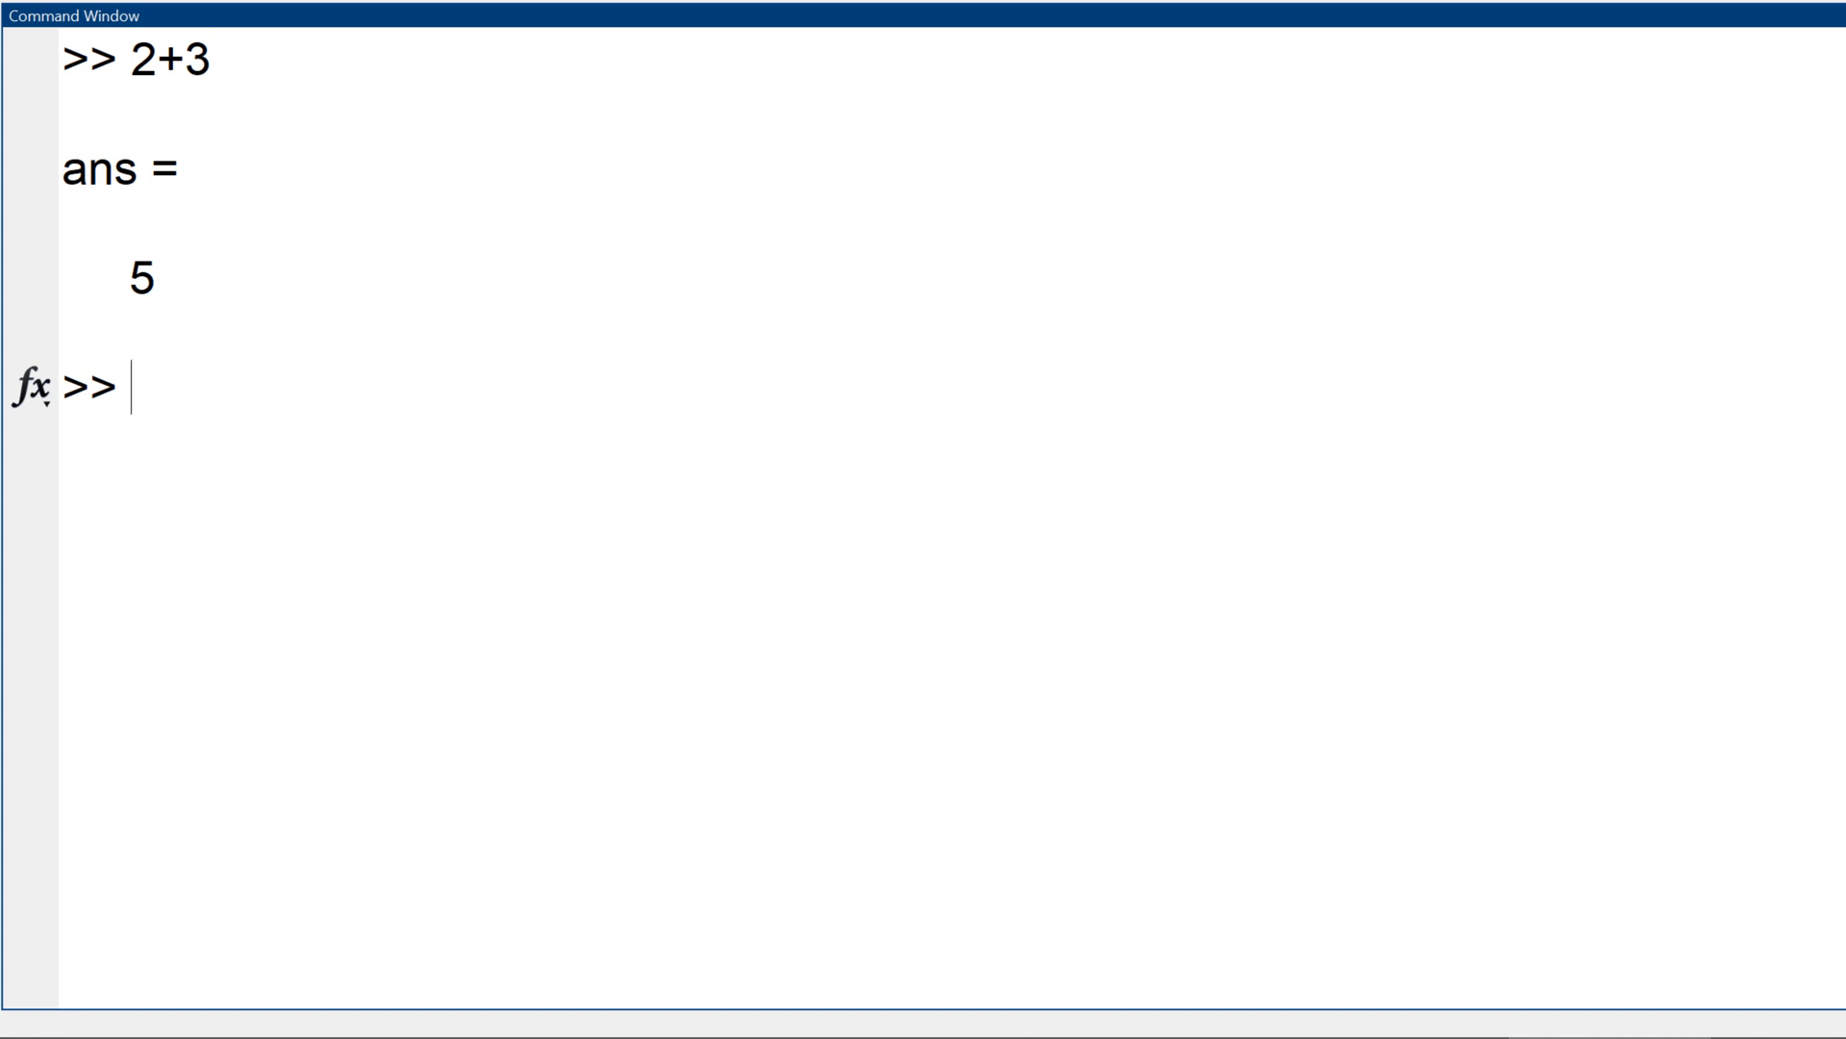
# - Evaluate ans (5), 2*3 (6) and cos(0) (1) in the Command Window
pyautogui.write('ans')
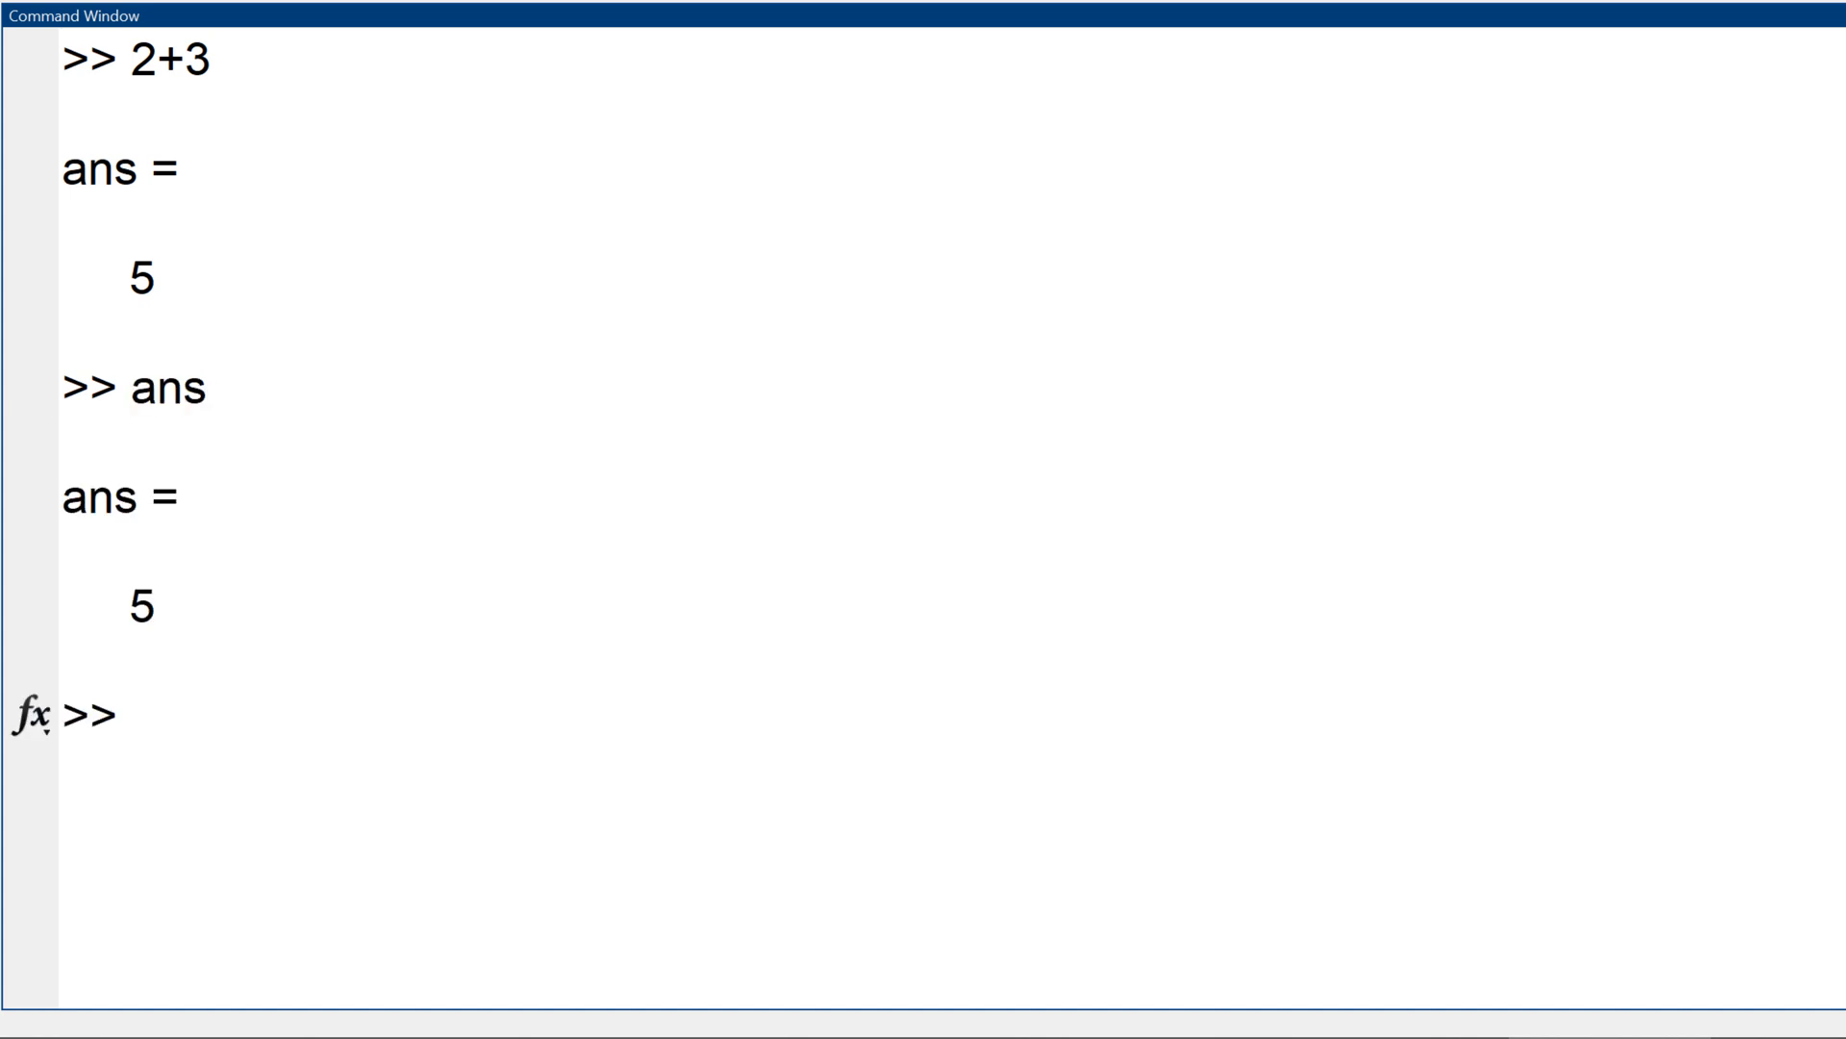
pyautogui.write('2*3')
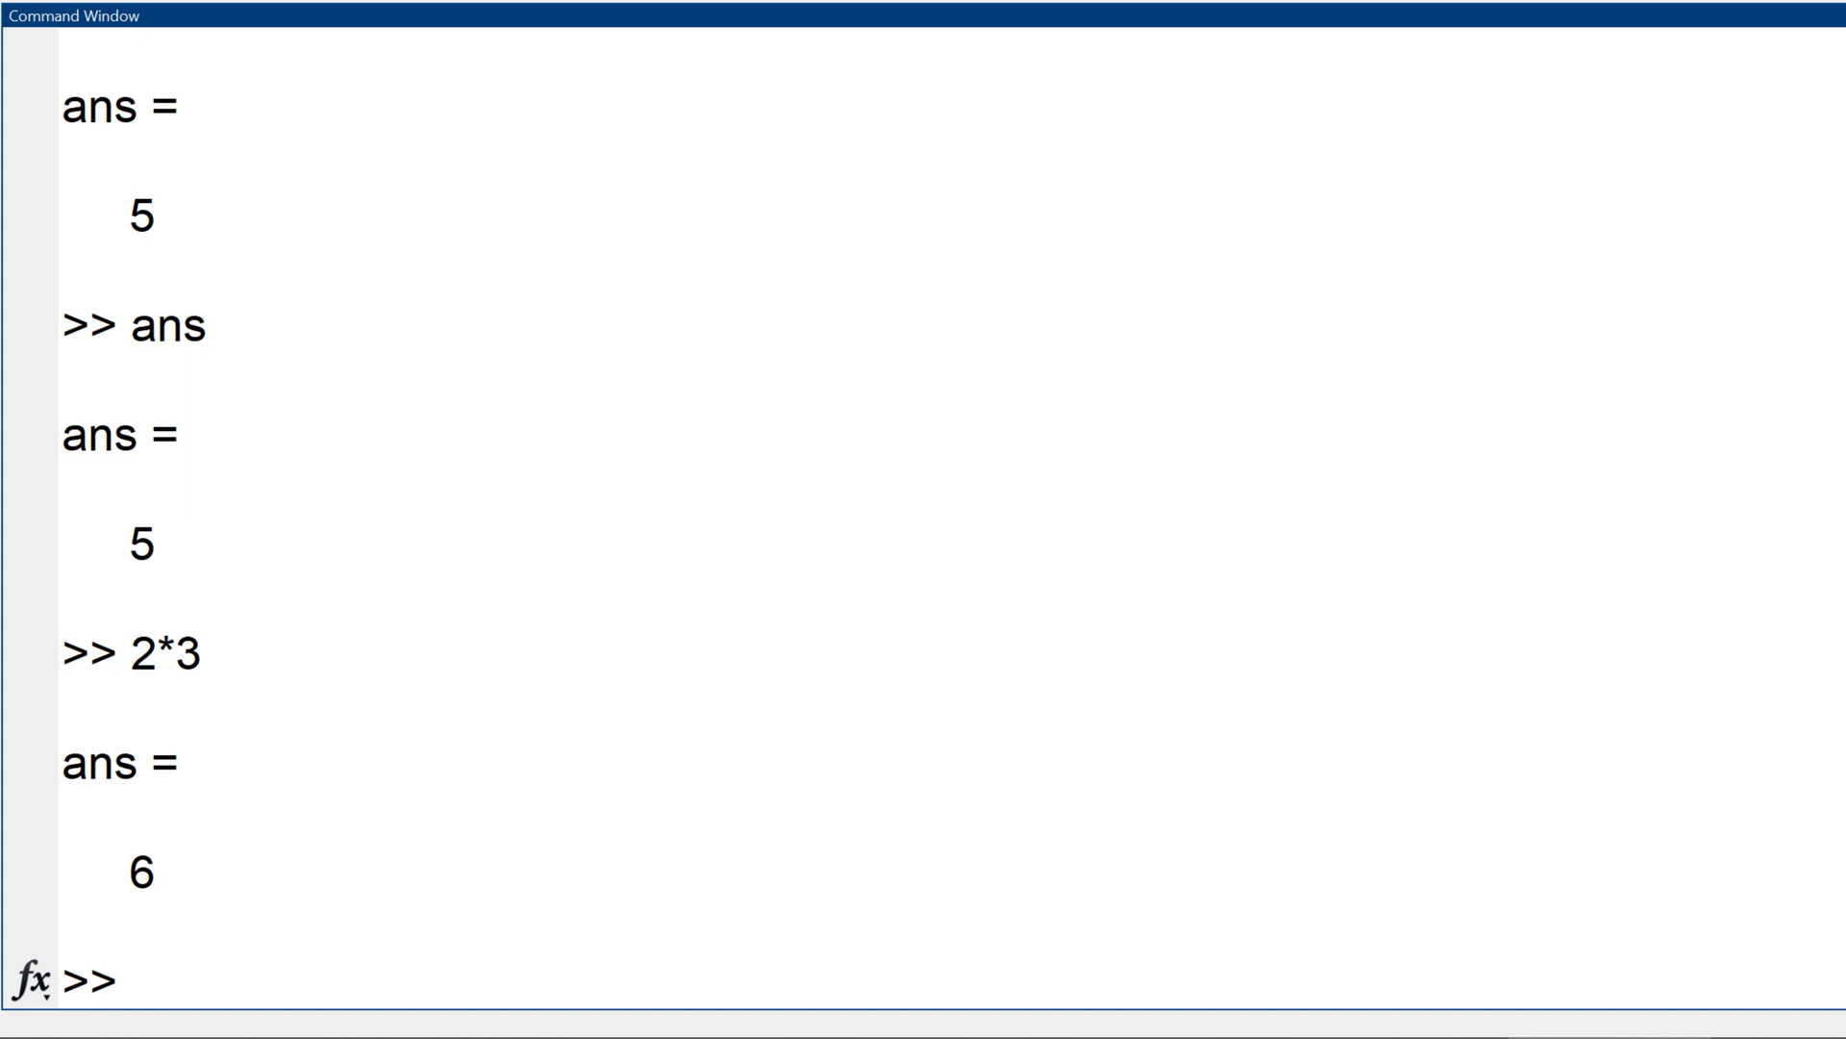
pyautogui.click(123, 983)
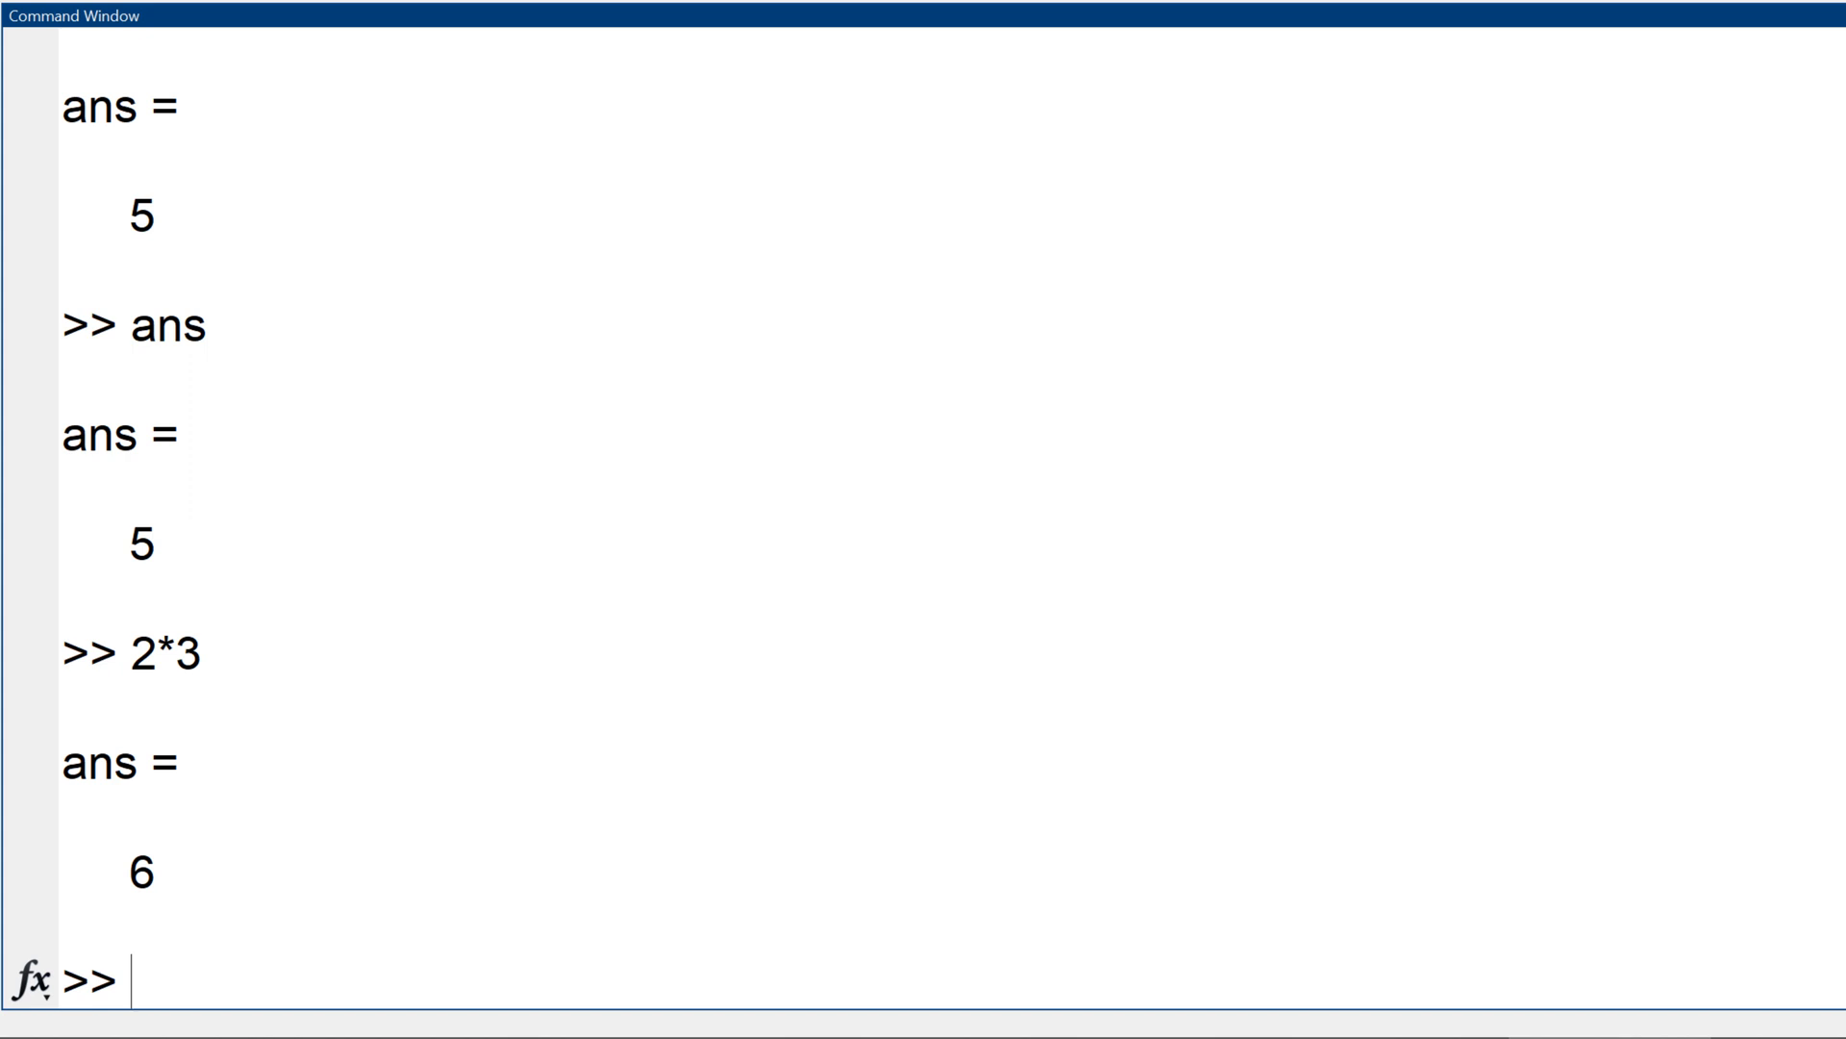
pyautogui.write('cos')
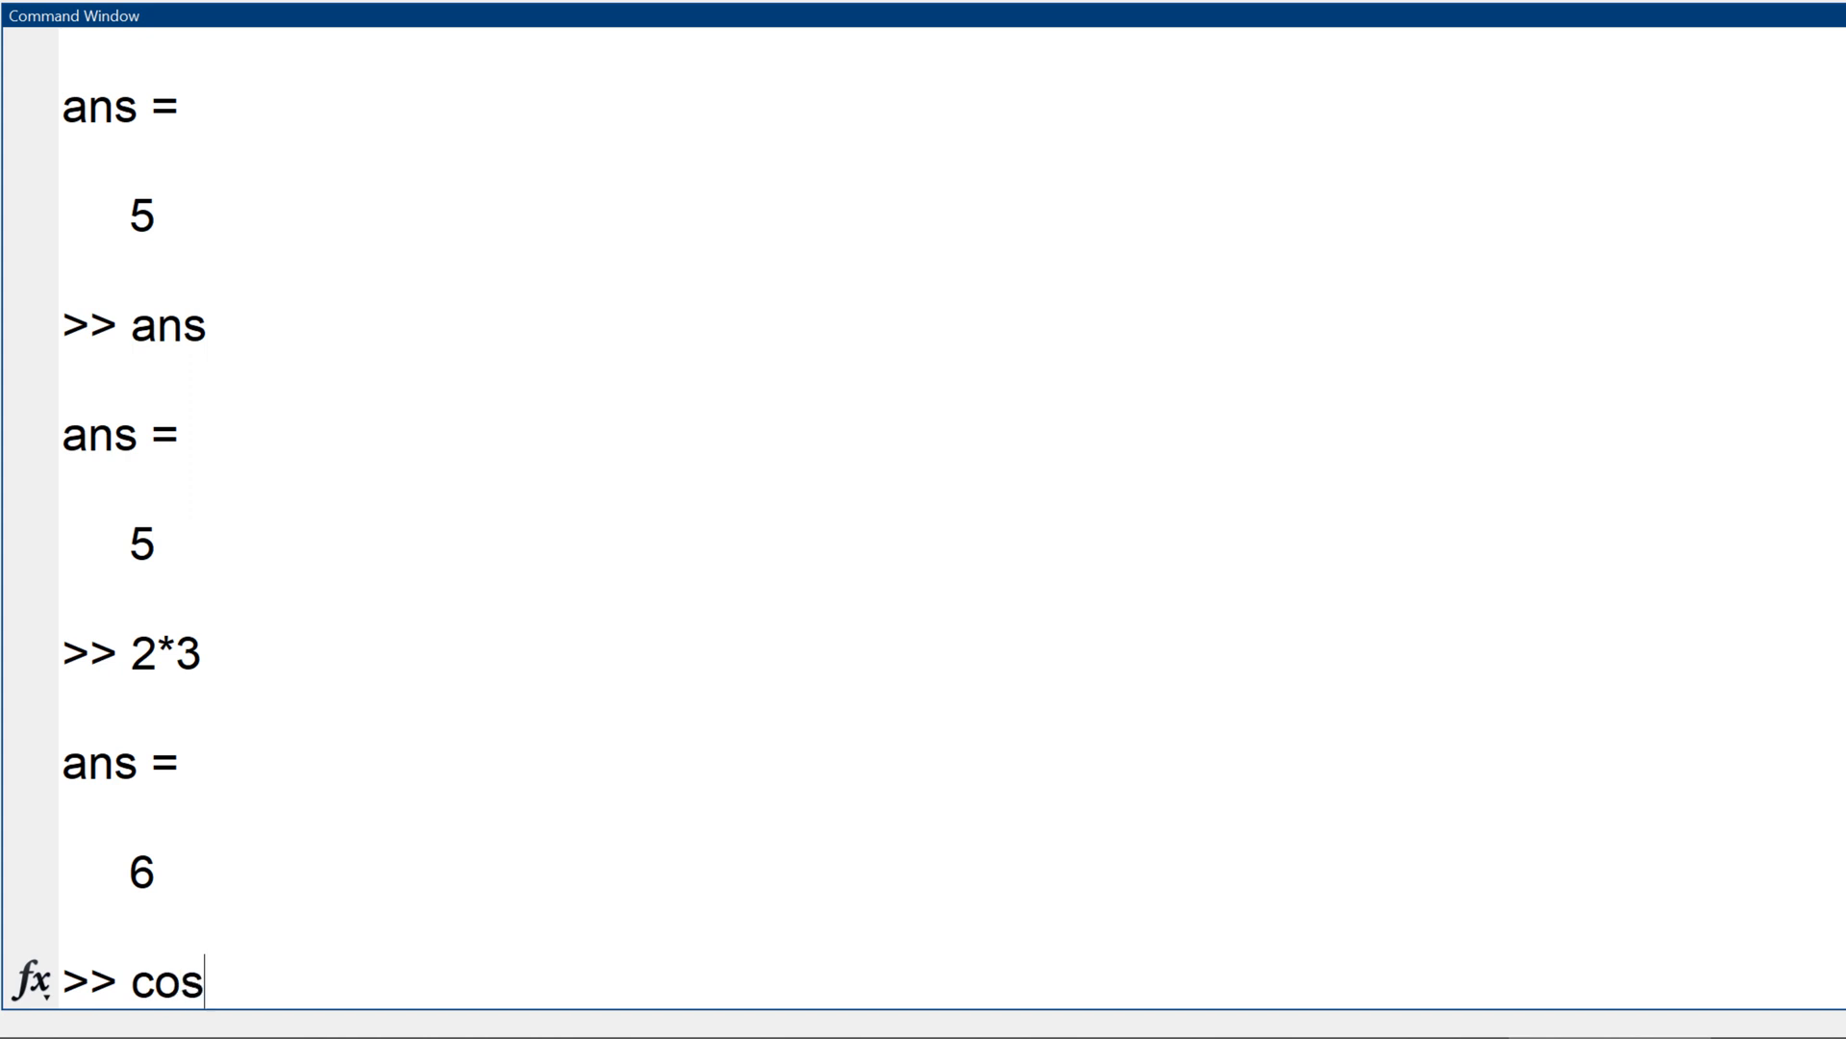
pyautogui.write('(0')
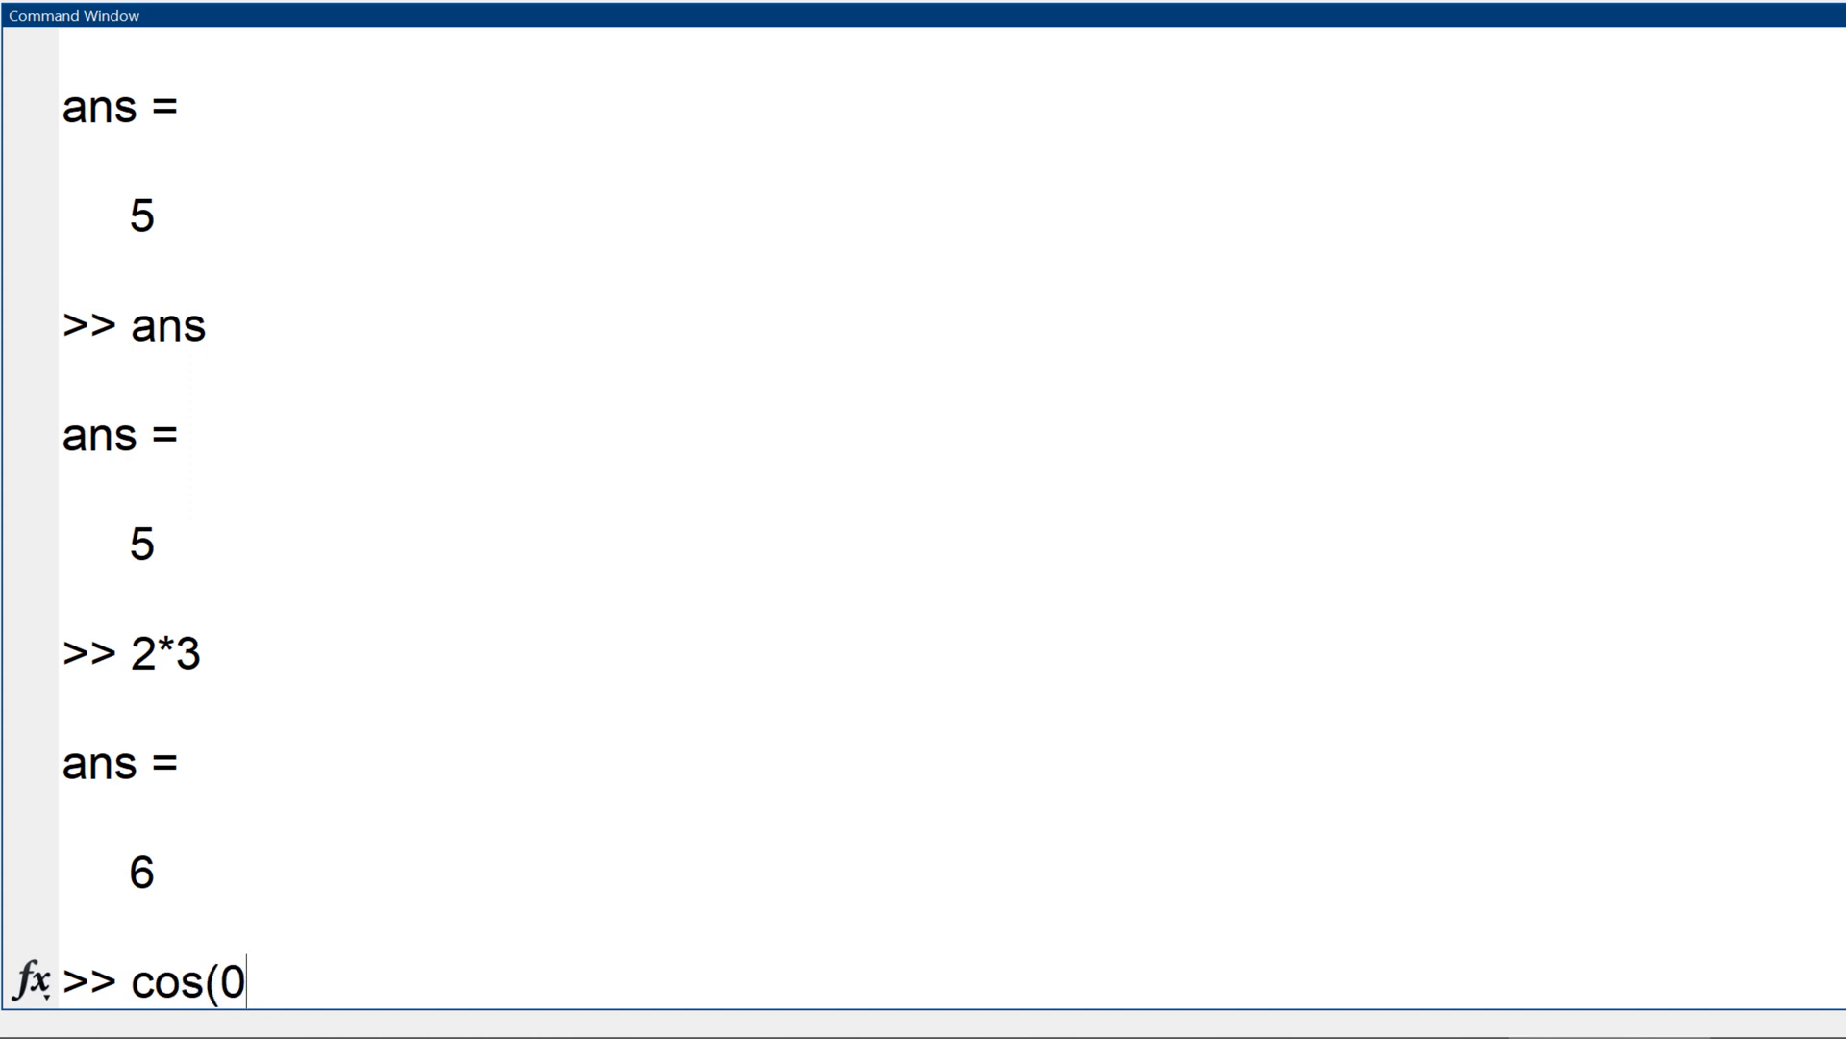
pyautogui.press('Return')
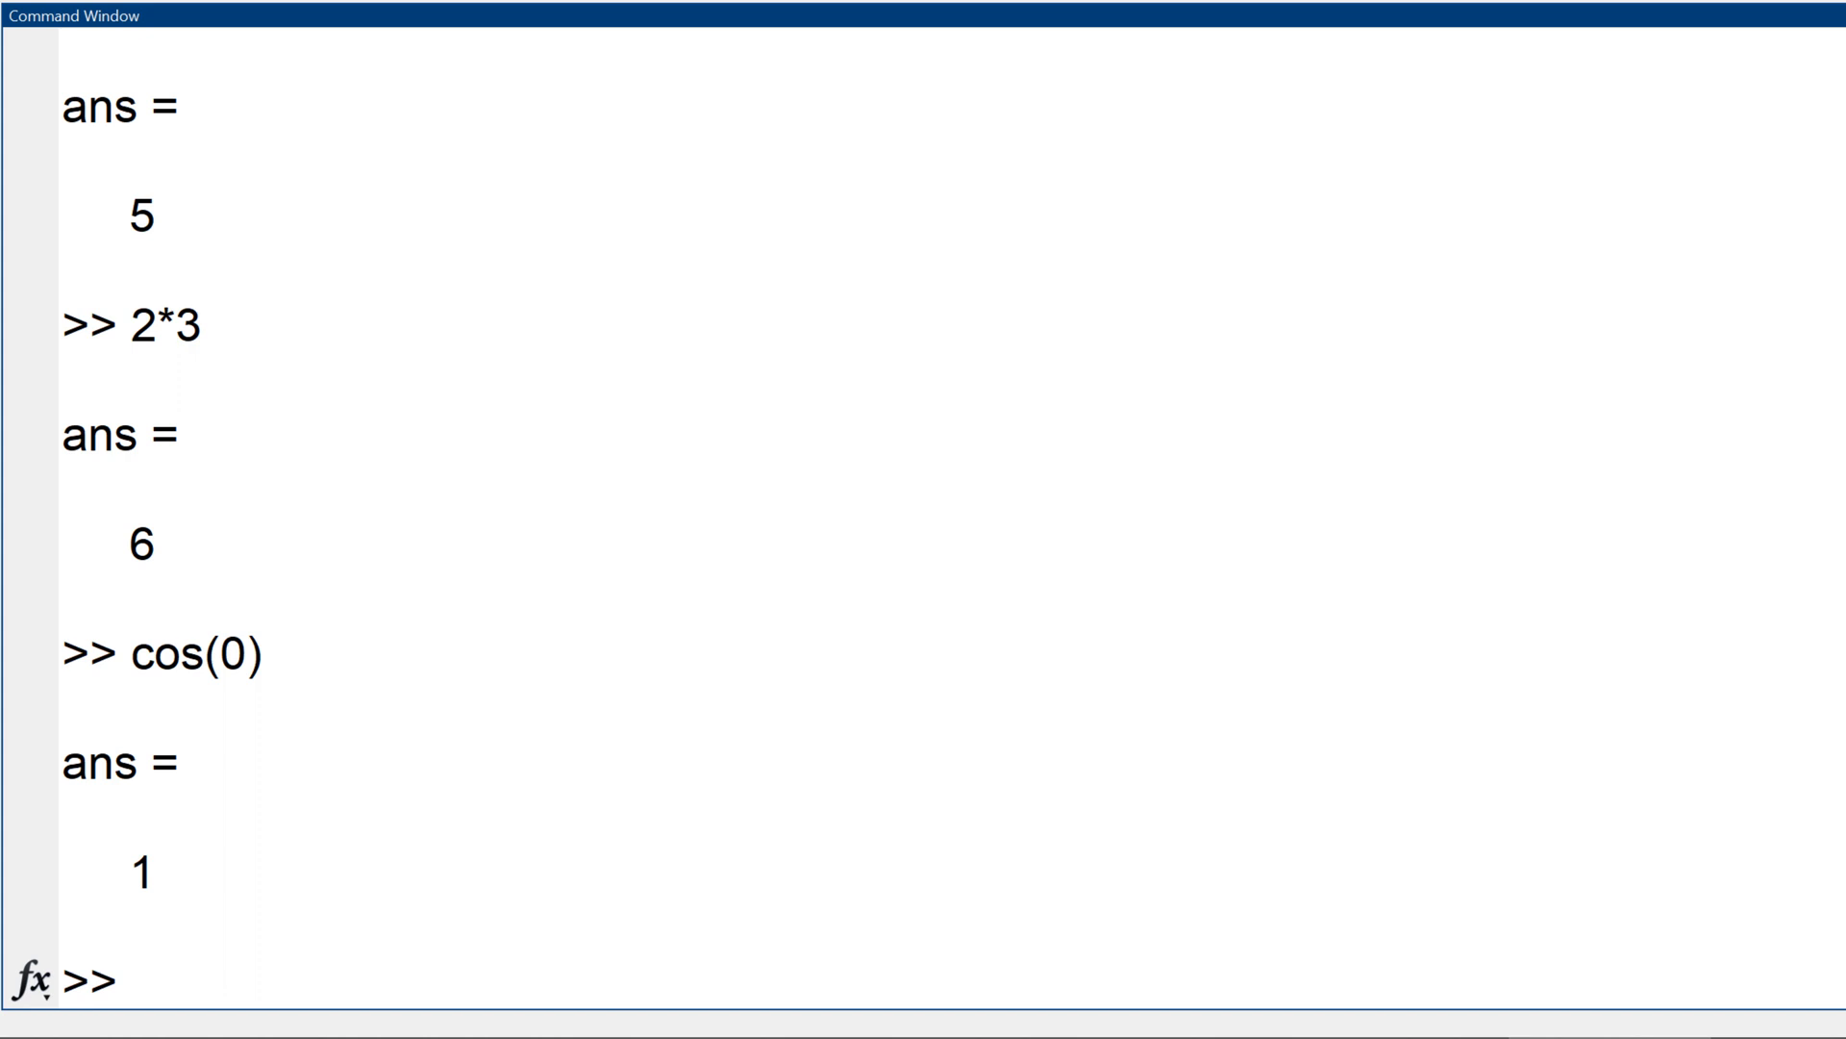
pyautogui.click(129, 983)
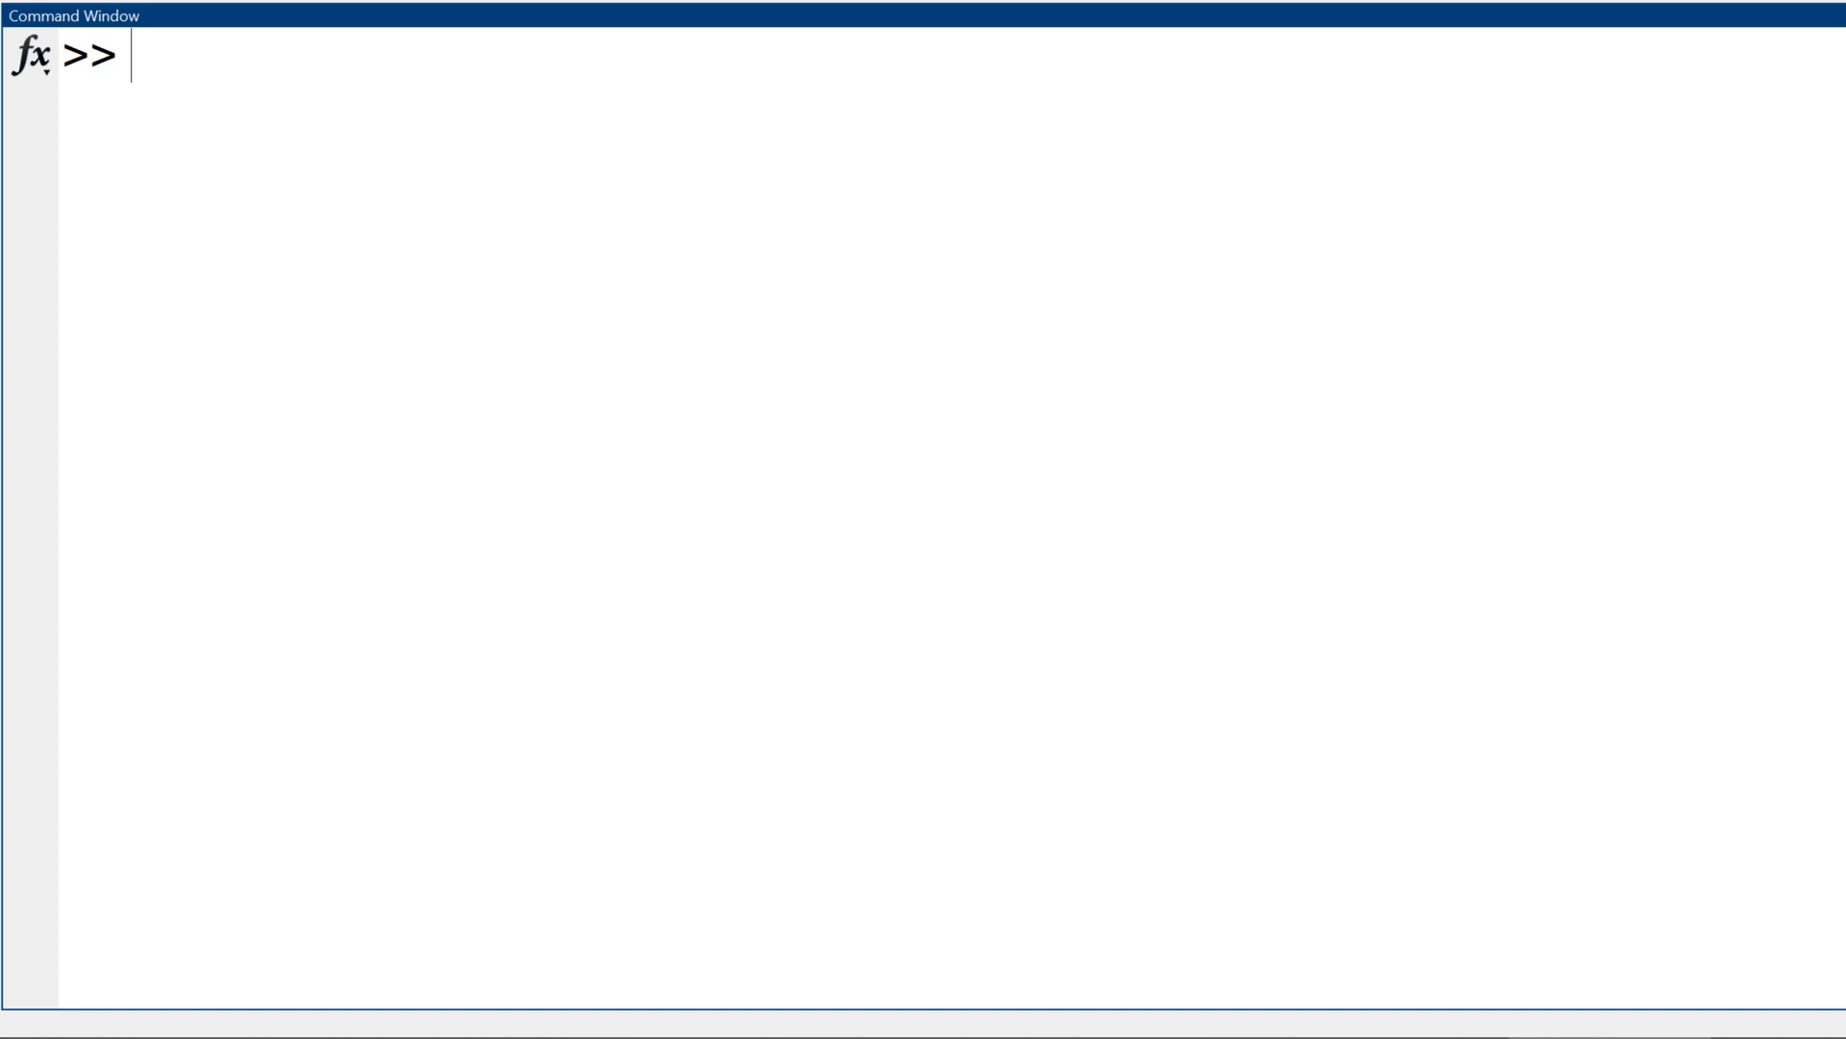
# - Enter help at the cleared Command Window prompt
pyautogui.write('help')
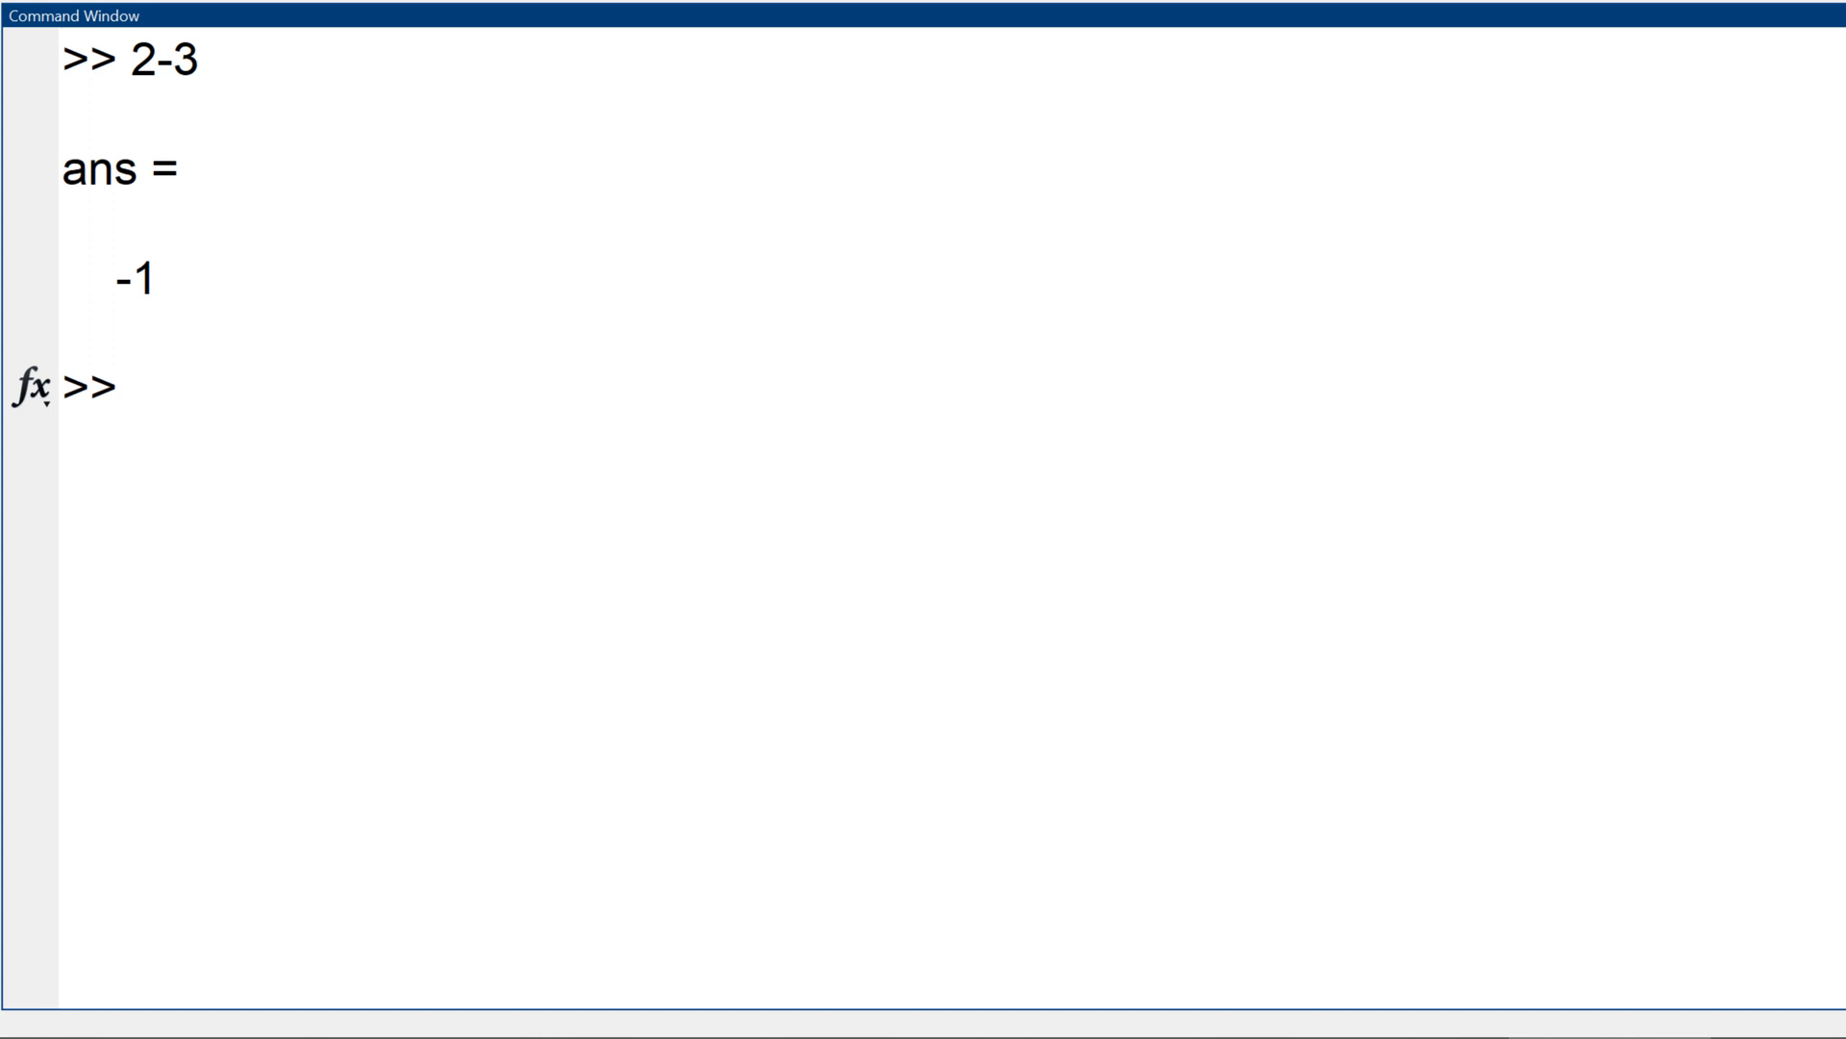
# - Evaluate 2*3+1 (7), 2*(3+1) (8), 2^3 (8) and enter 3/2
pyautogui.write('2')
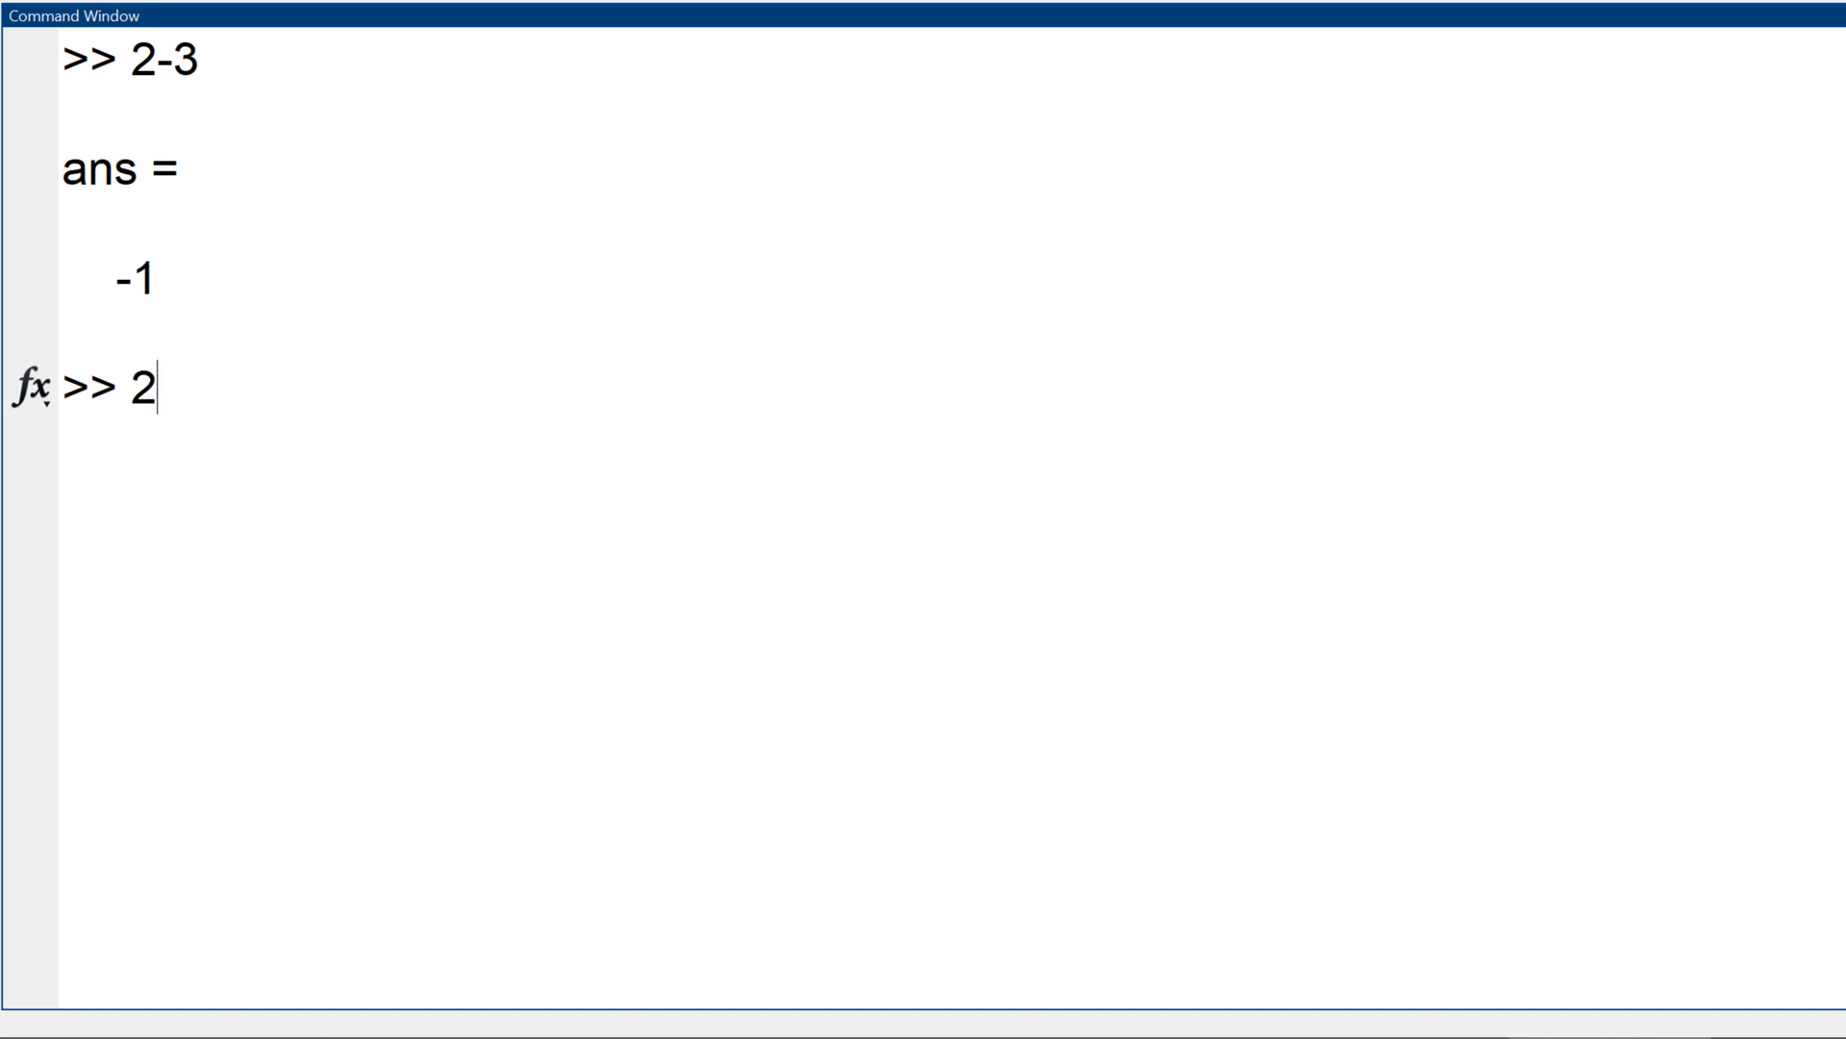
pyautogui.write('*3')
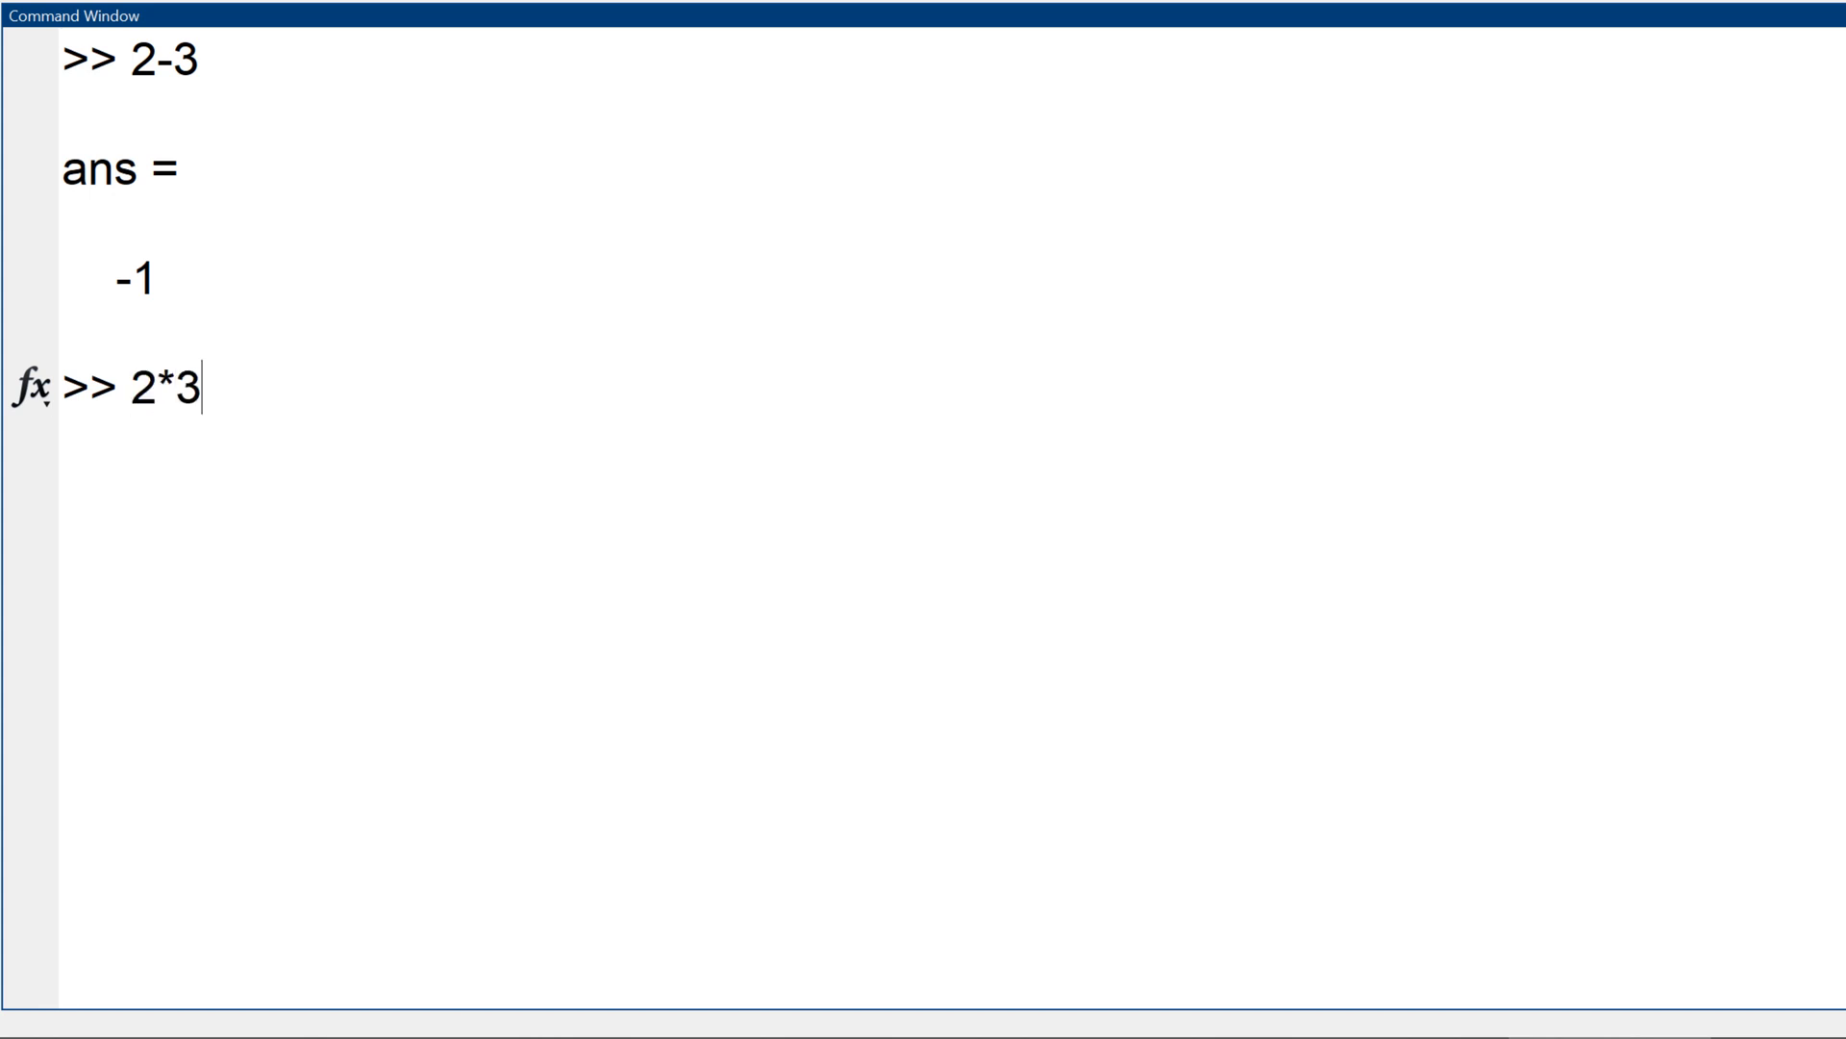
pyautogui.write('+1')
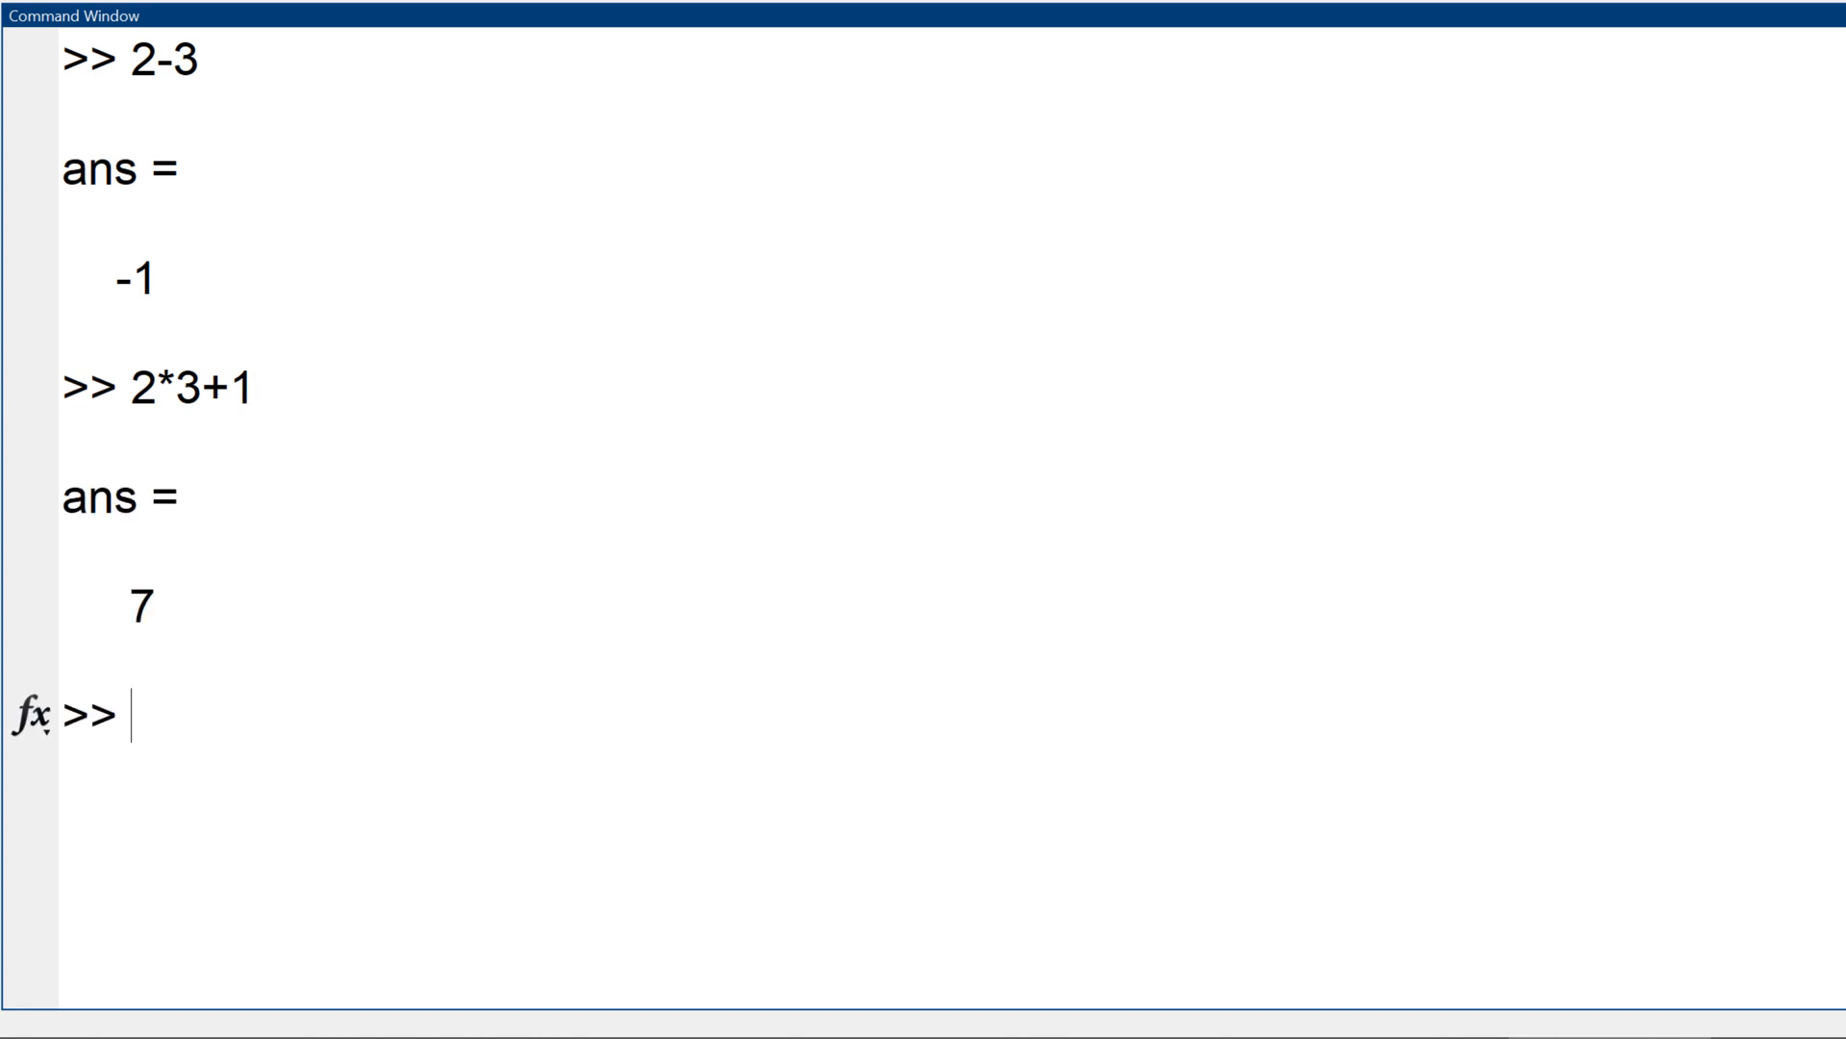
pyautogui.write('2*')
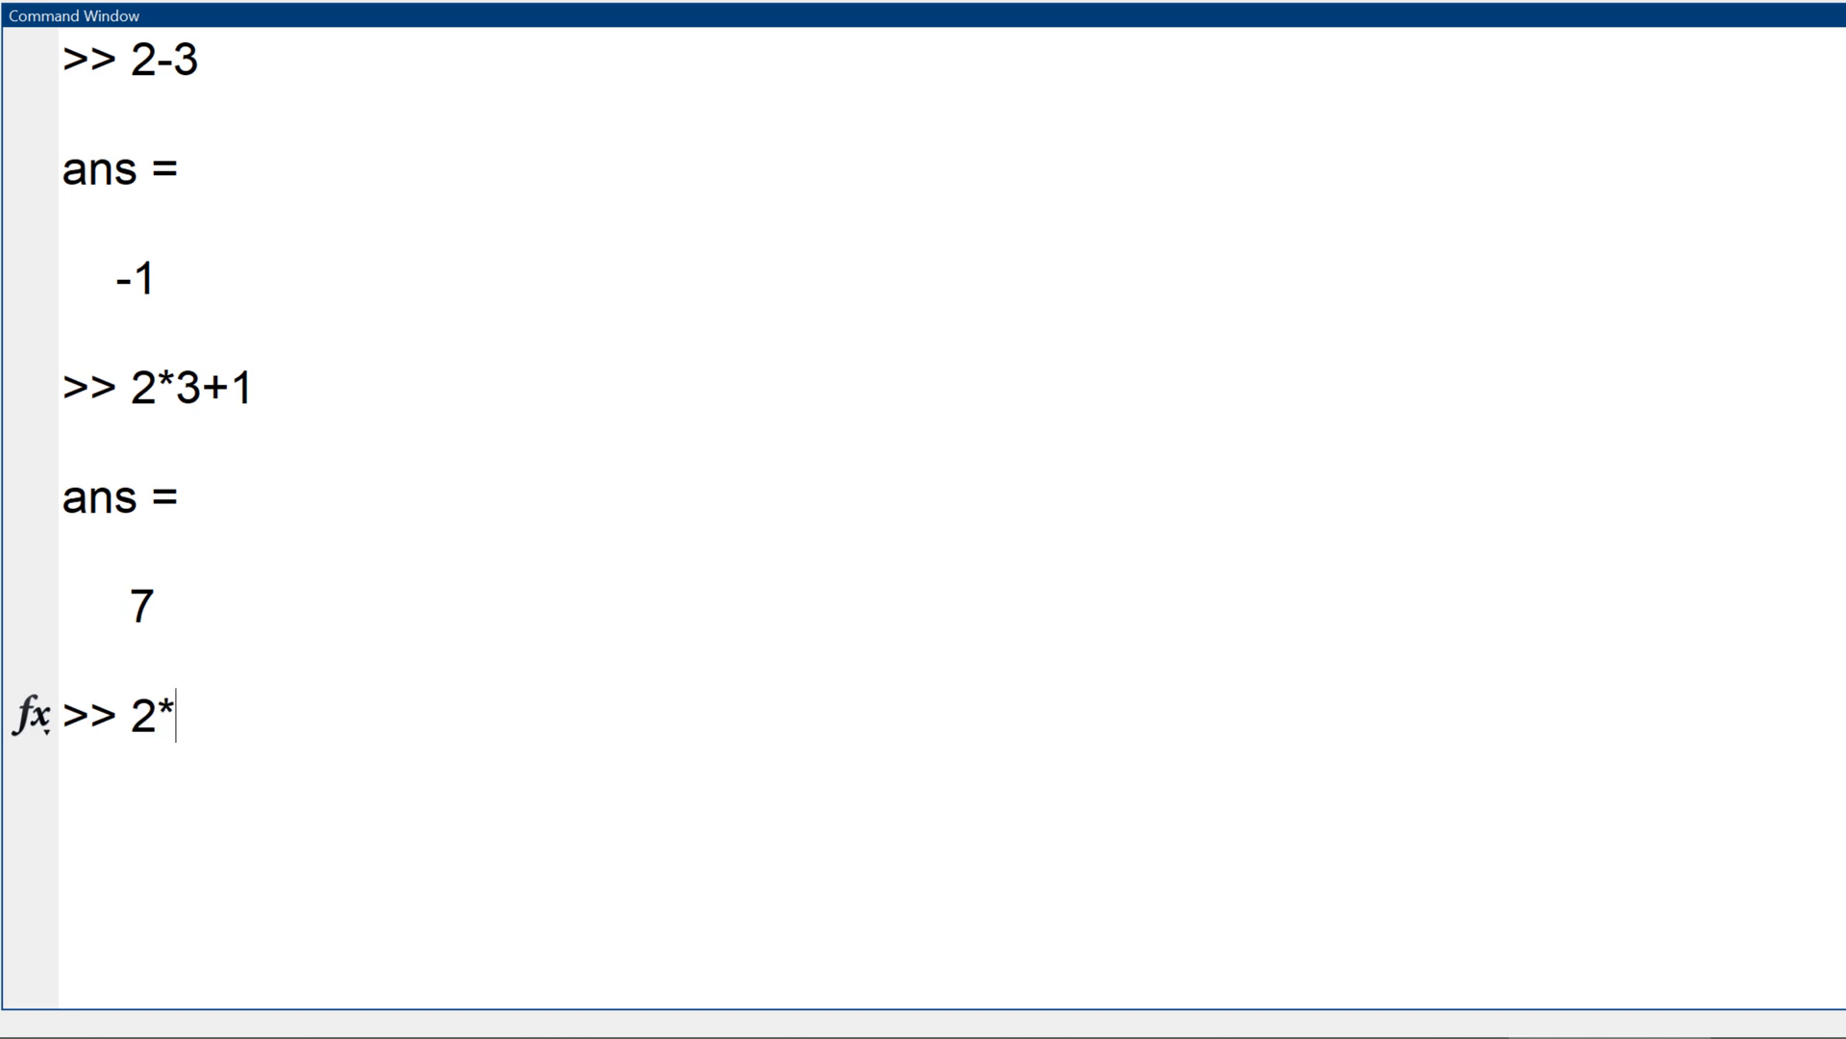
pyautogui.write('(3+1')
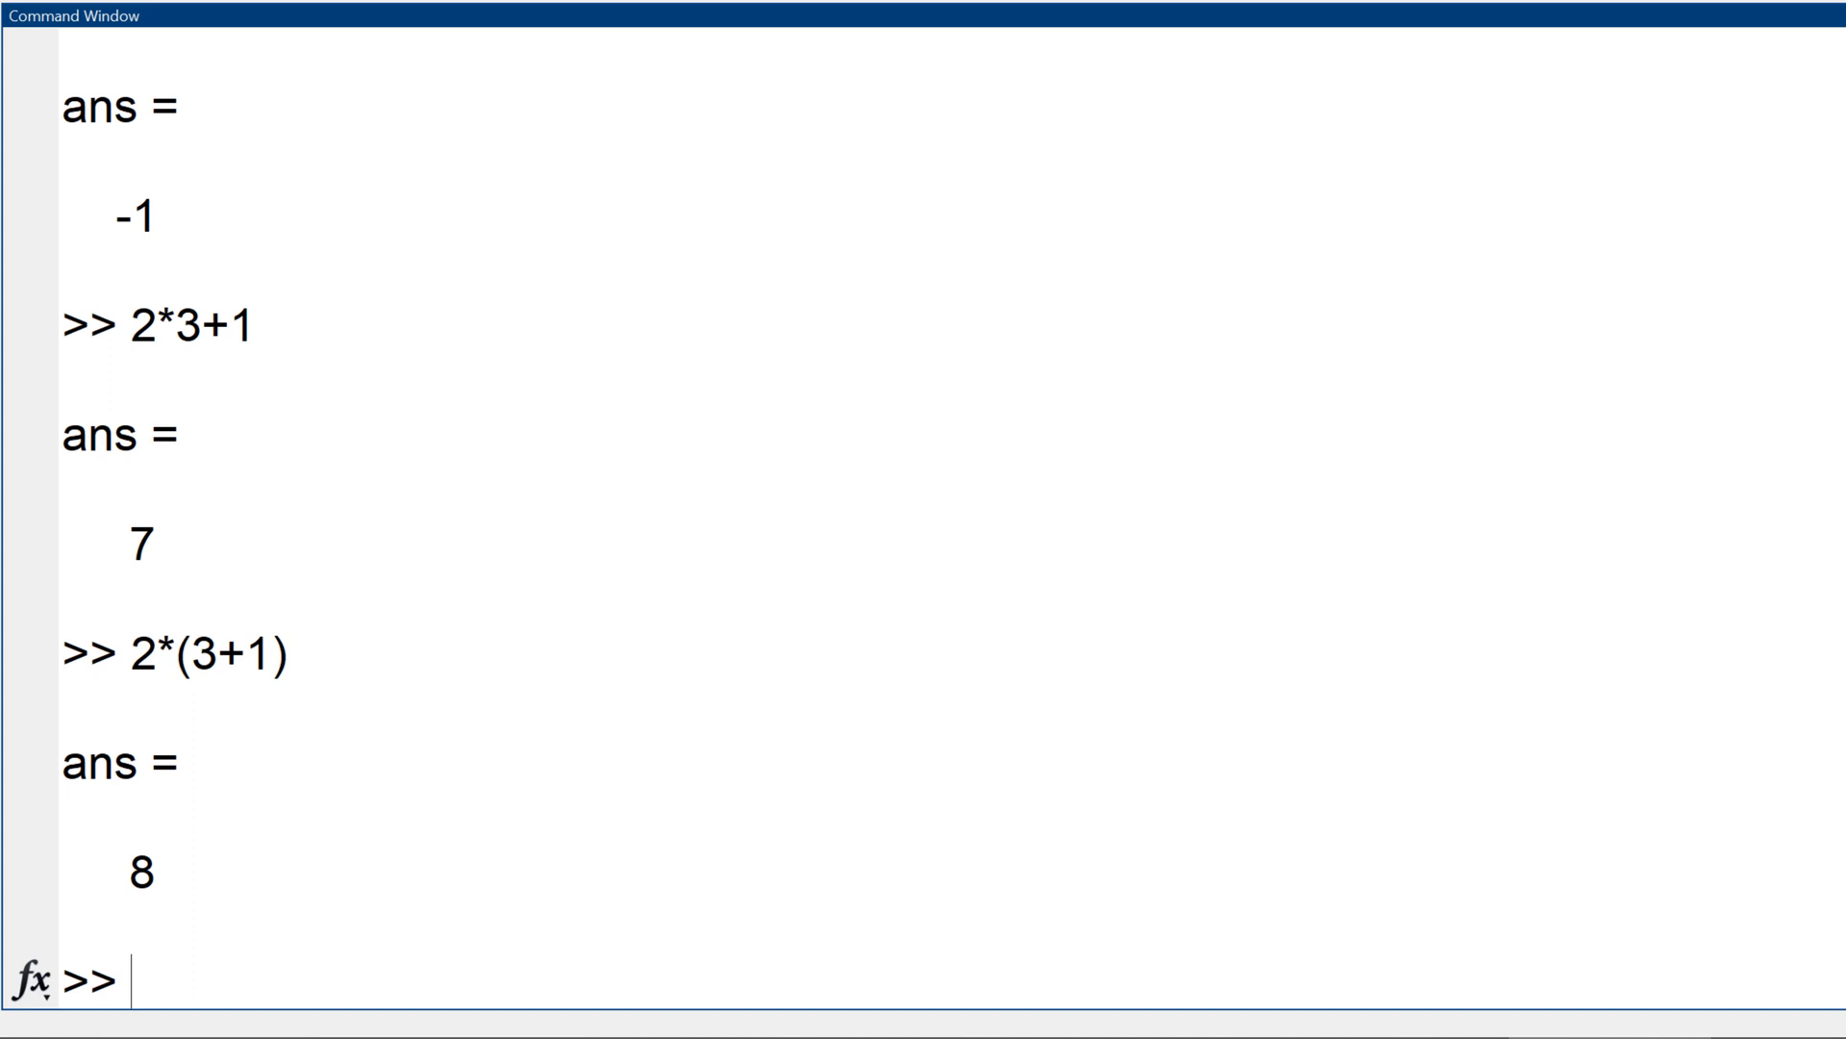
pyautogui.write('2^3')
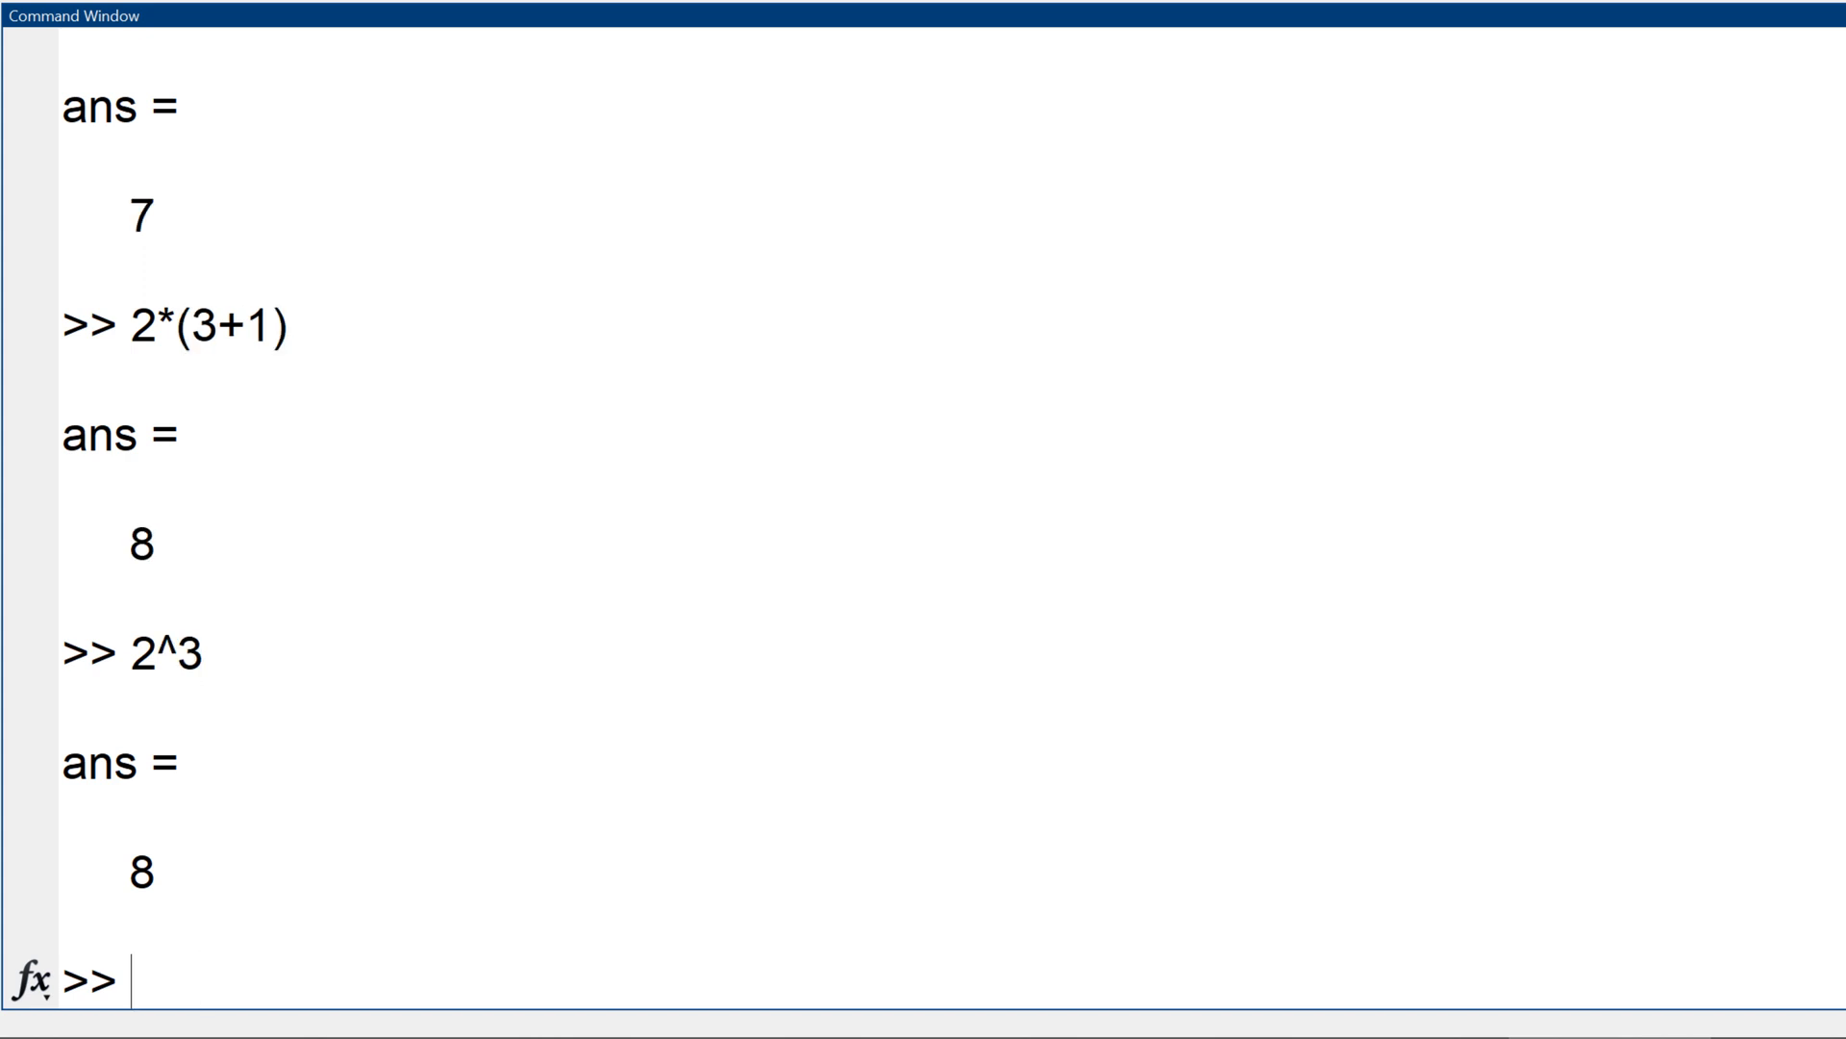
pyautogui.write('3/2')
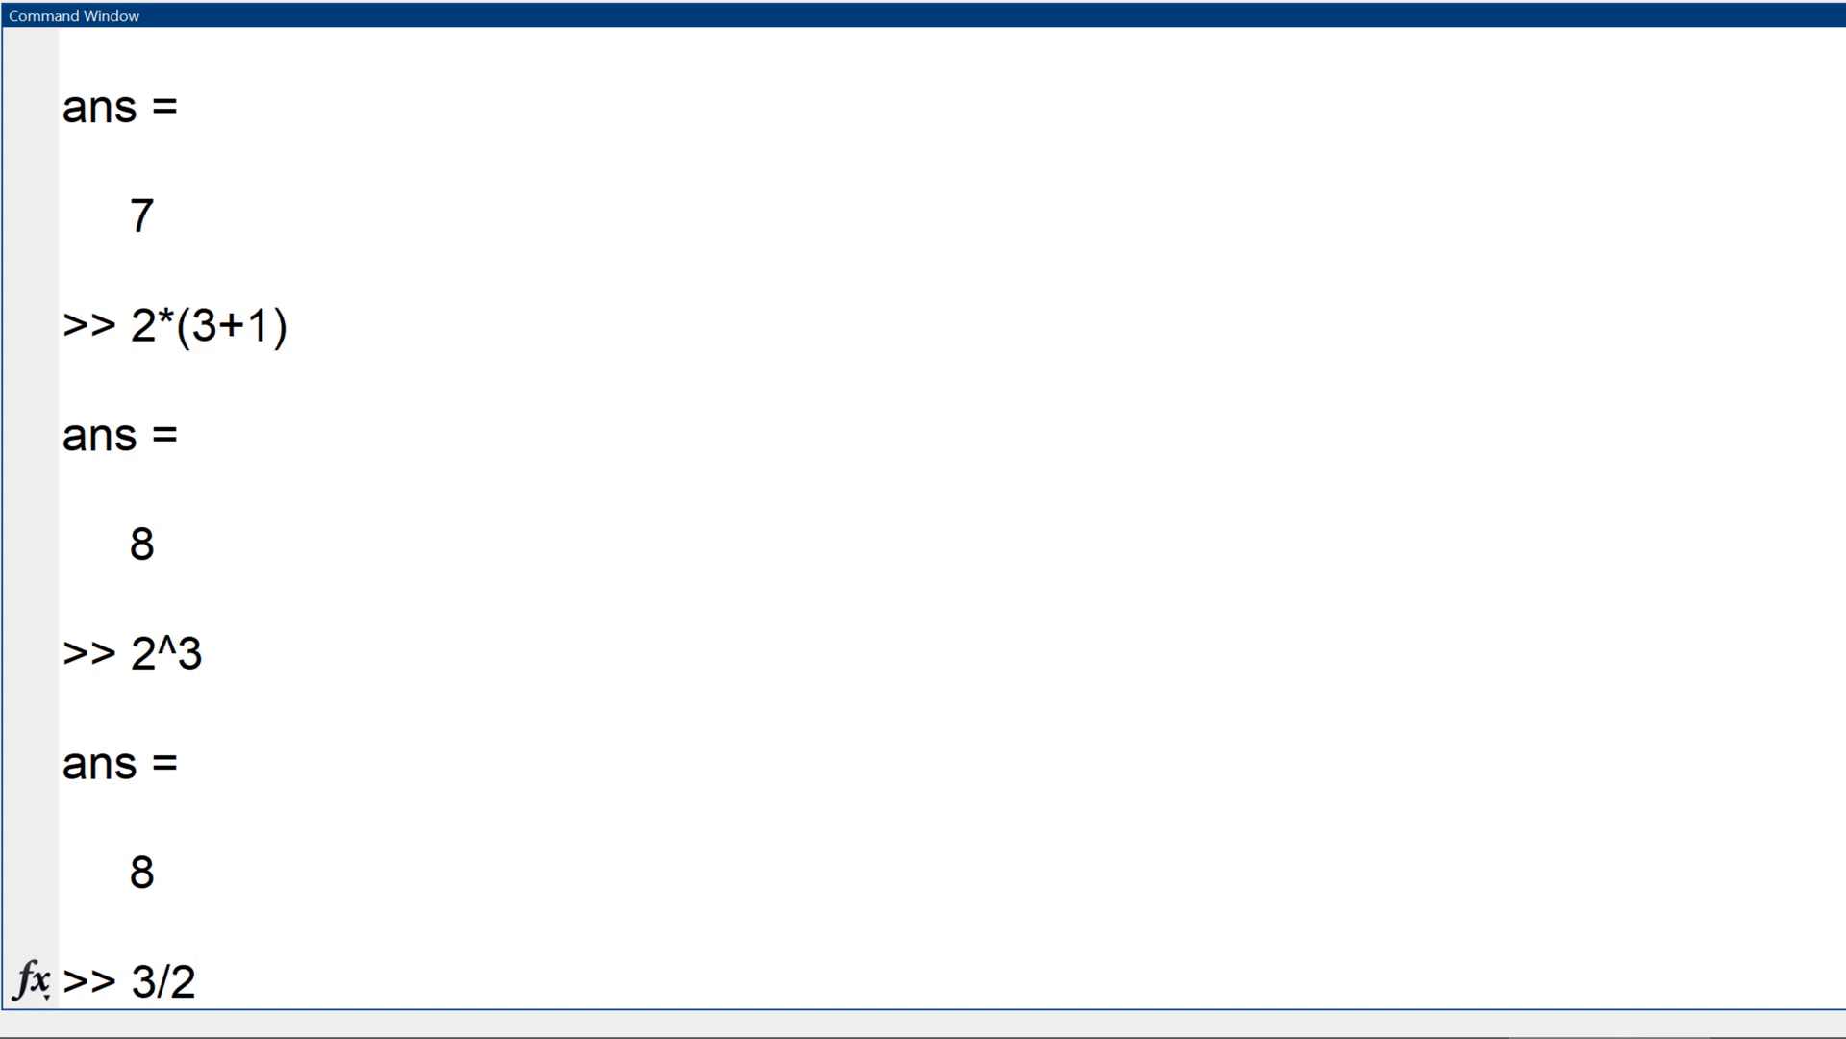